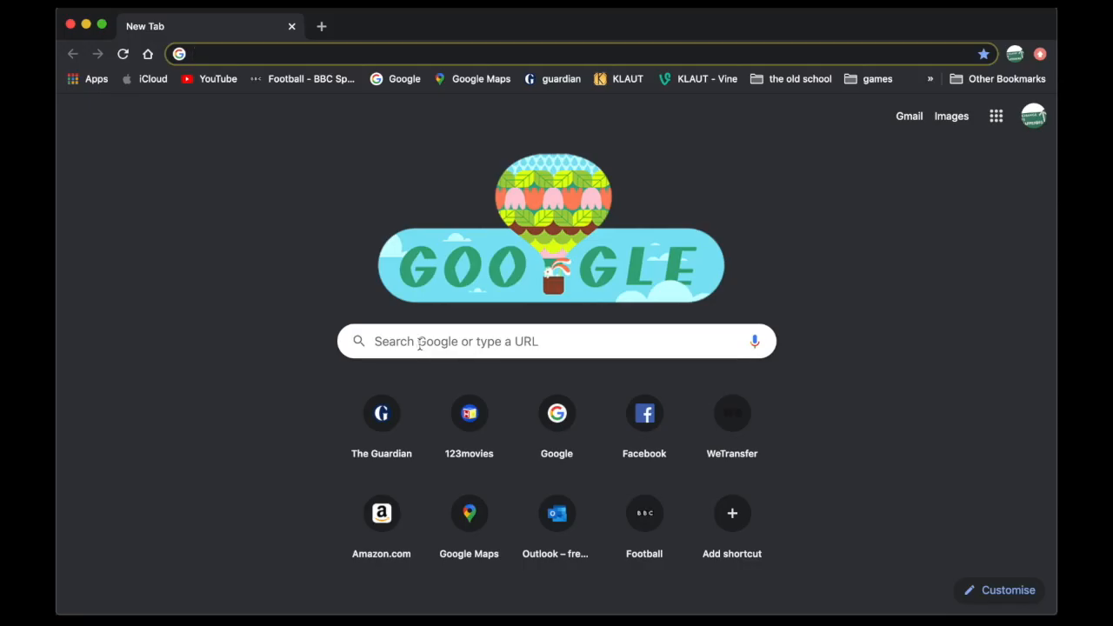
- Search Google for Flickr and open the flickr.com homepage result
text(Fl)
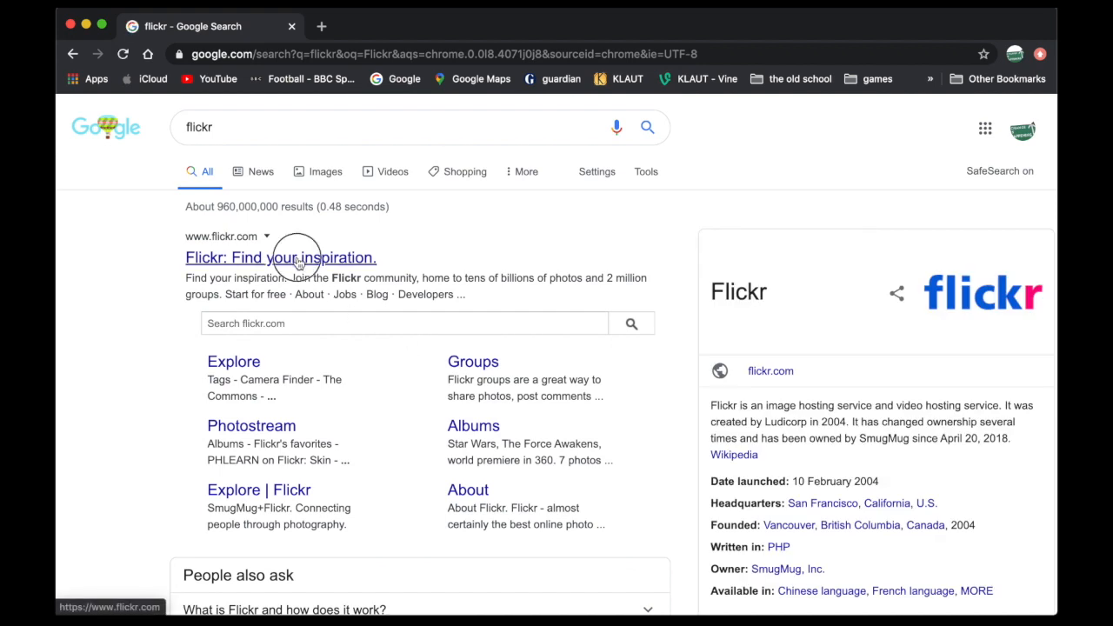
click(280, 258)
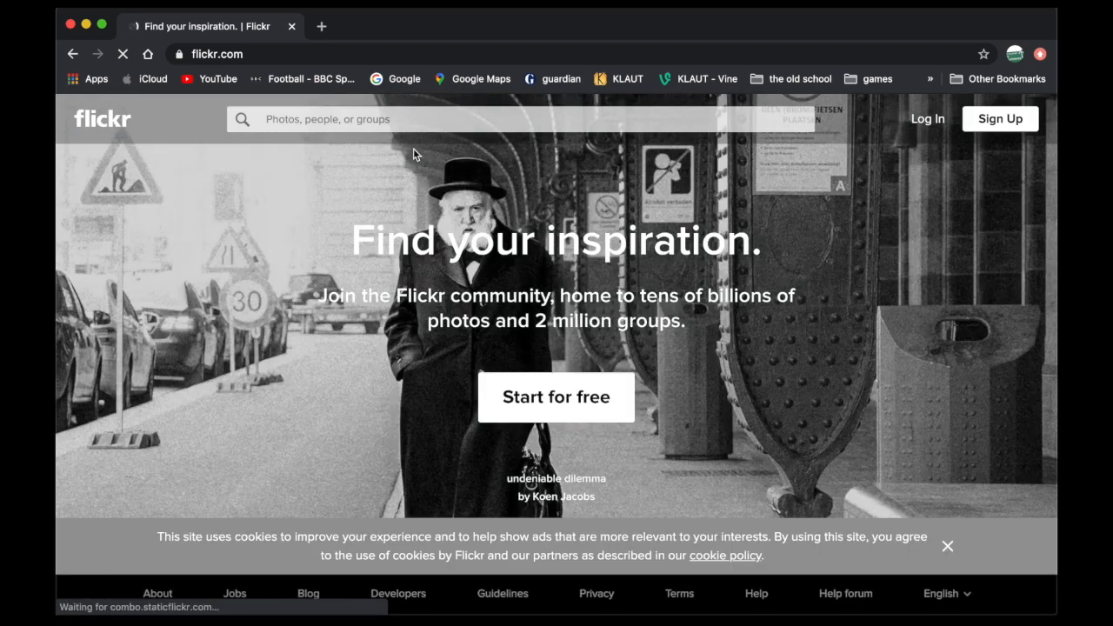
mouse_move(1005, 135)
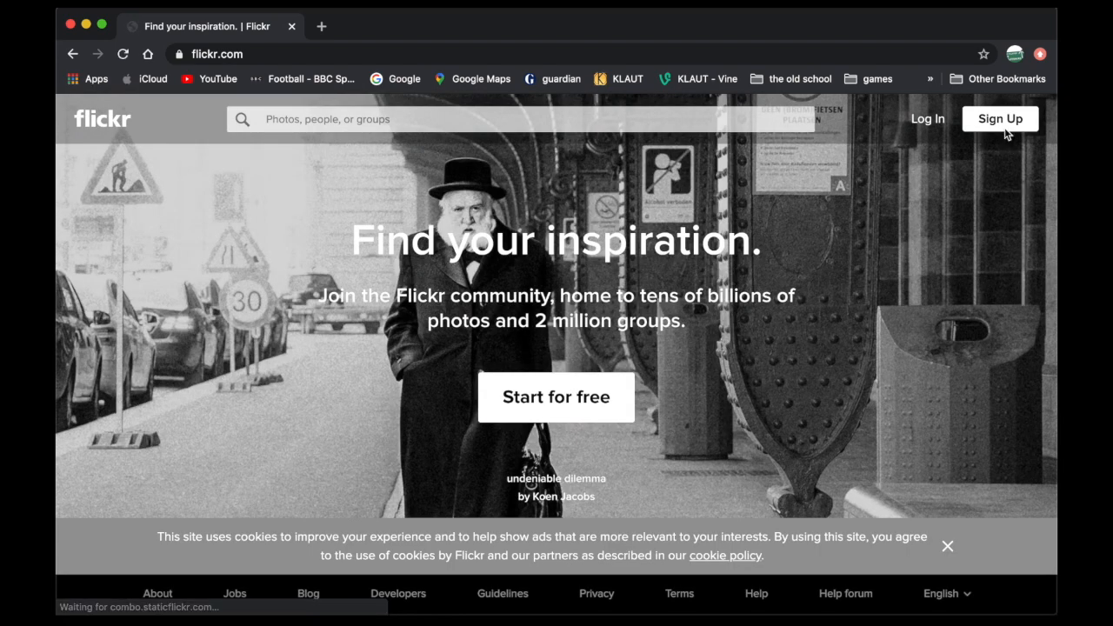
- Bring up the Flickr sign-up form from the homepage's Sign Up button
click(1000, 118)
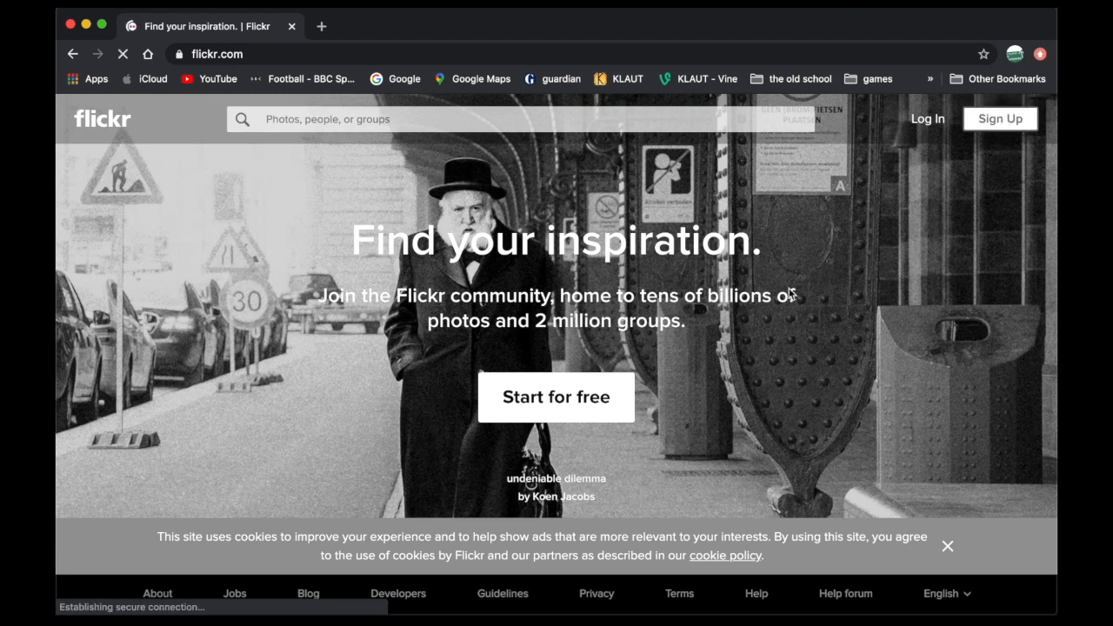
click(1000, 118)
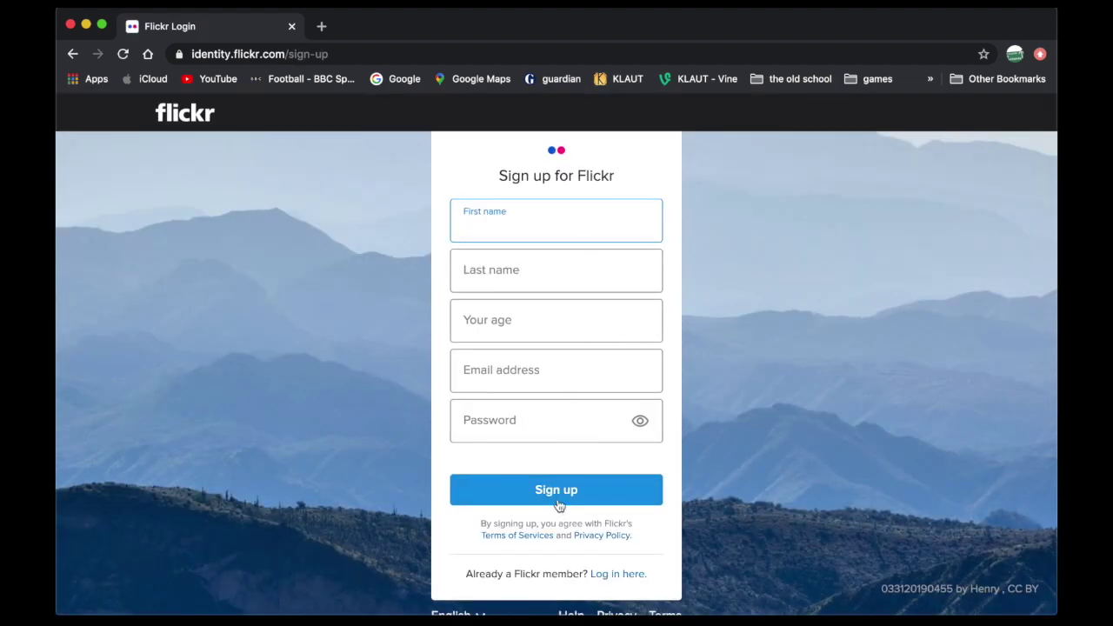
mouse_move(616, 568)
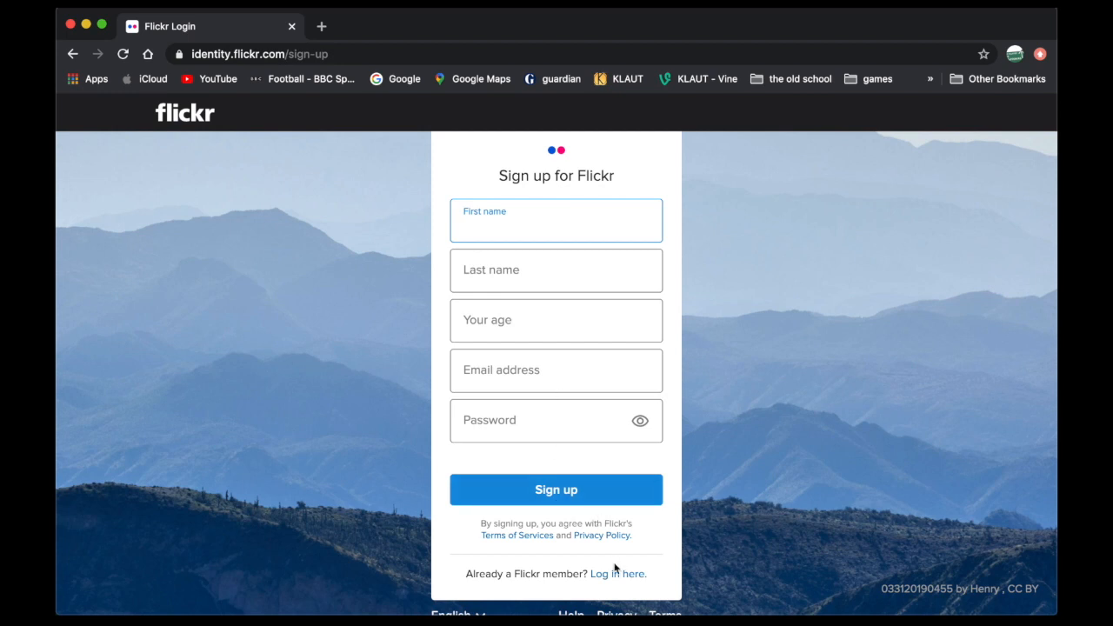
click(617, 574)
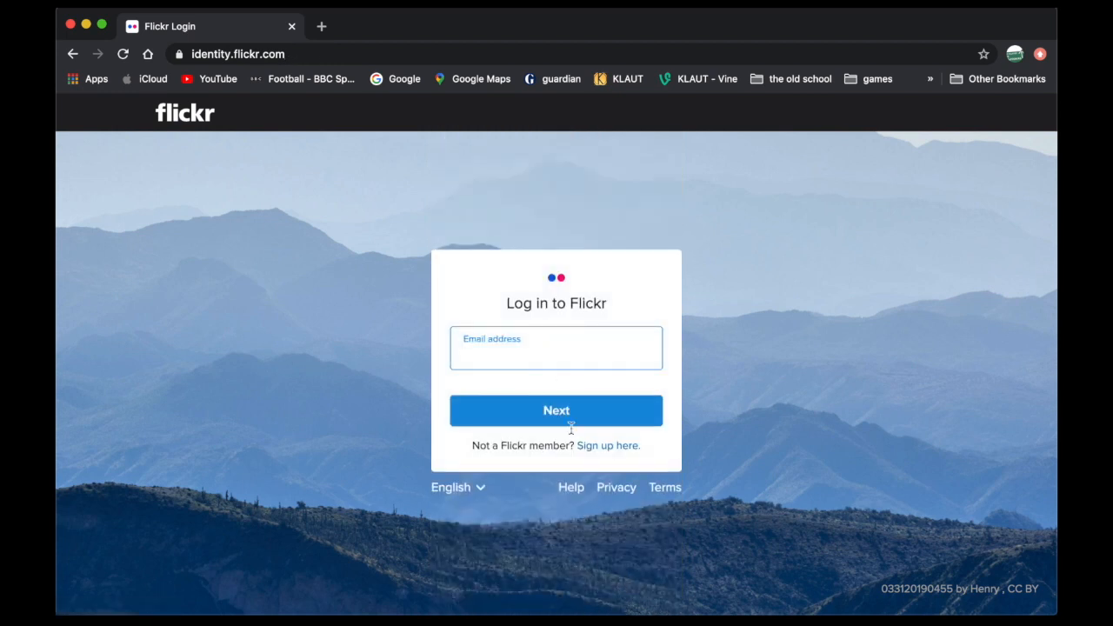
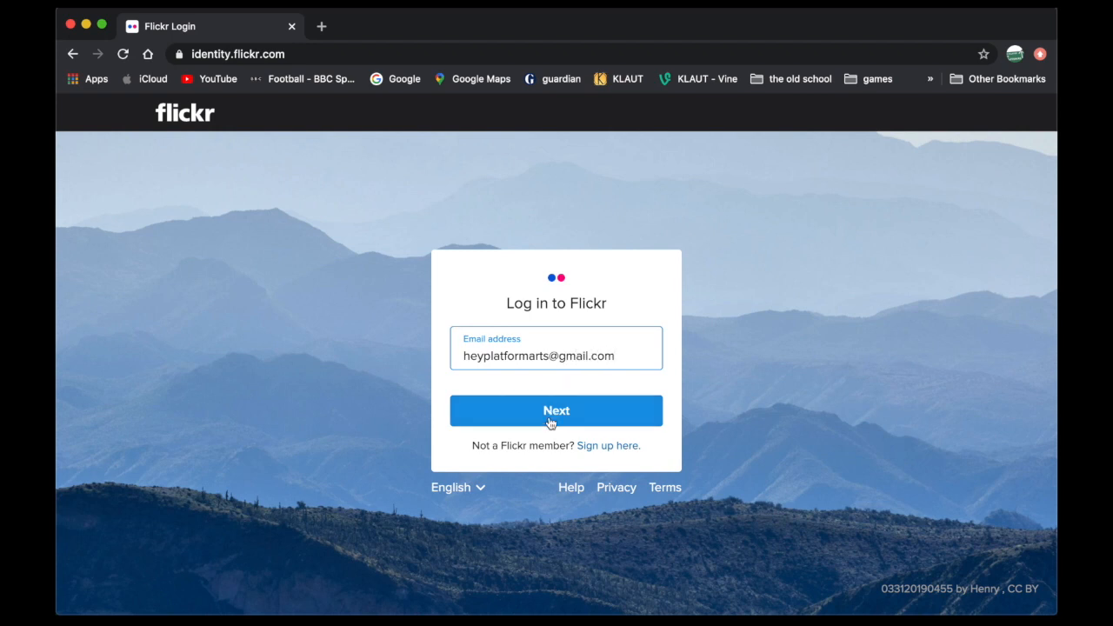
click(556, 410)
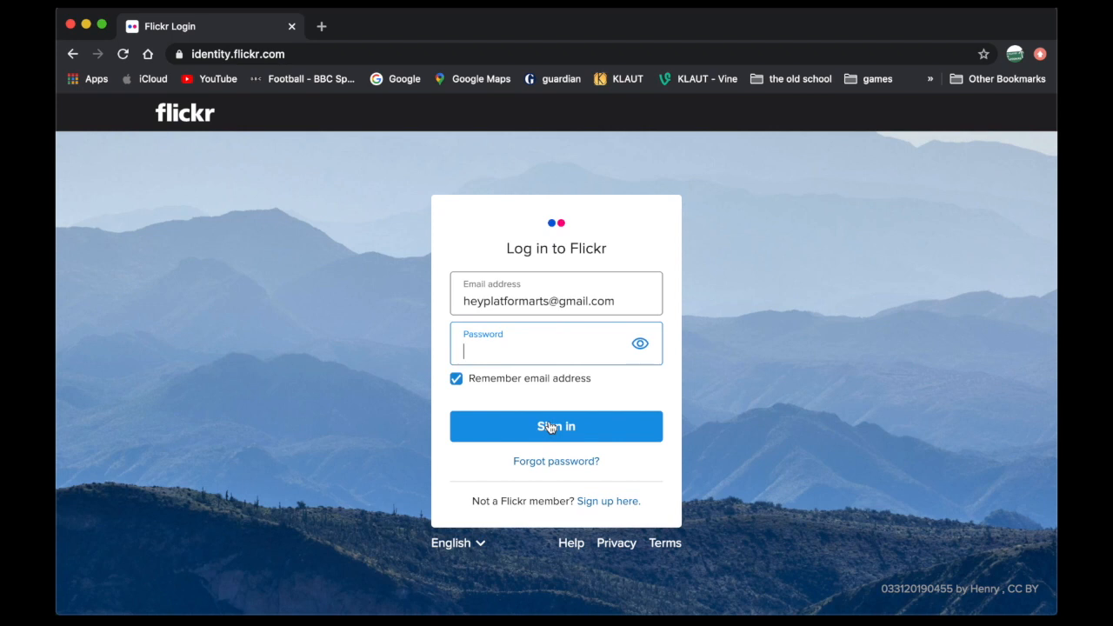
- Enter the account password and sign in to reach the home activity feed
text(••)
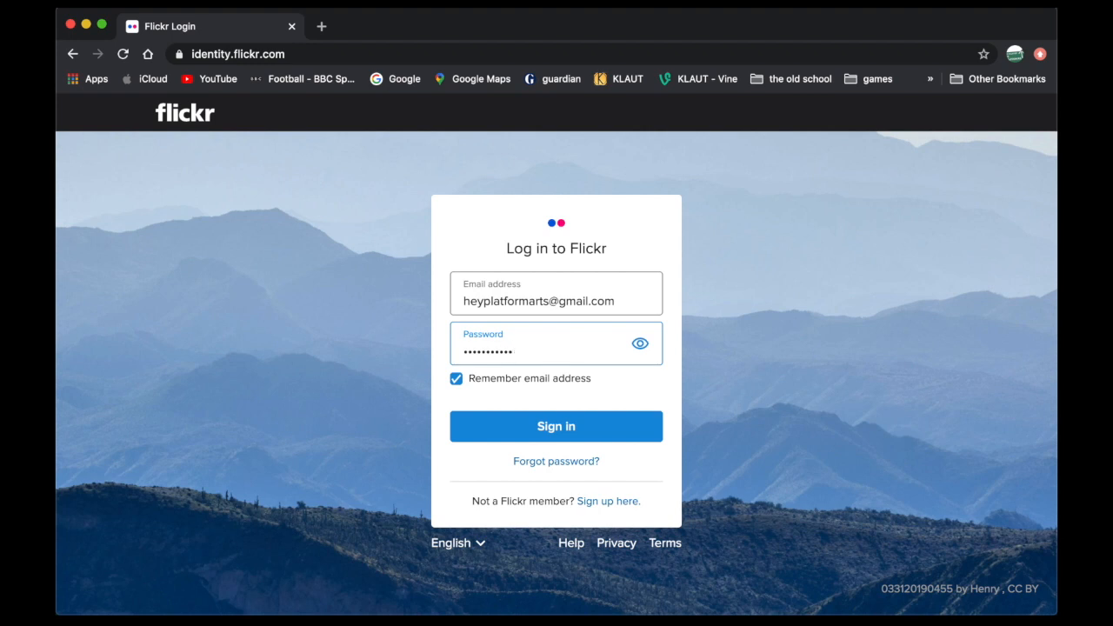
text(x)
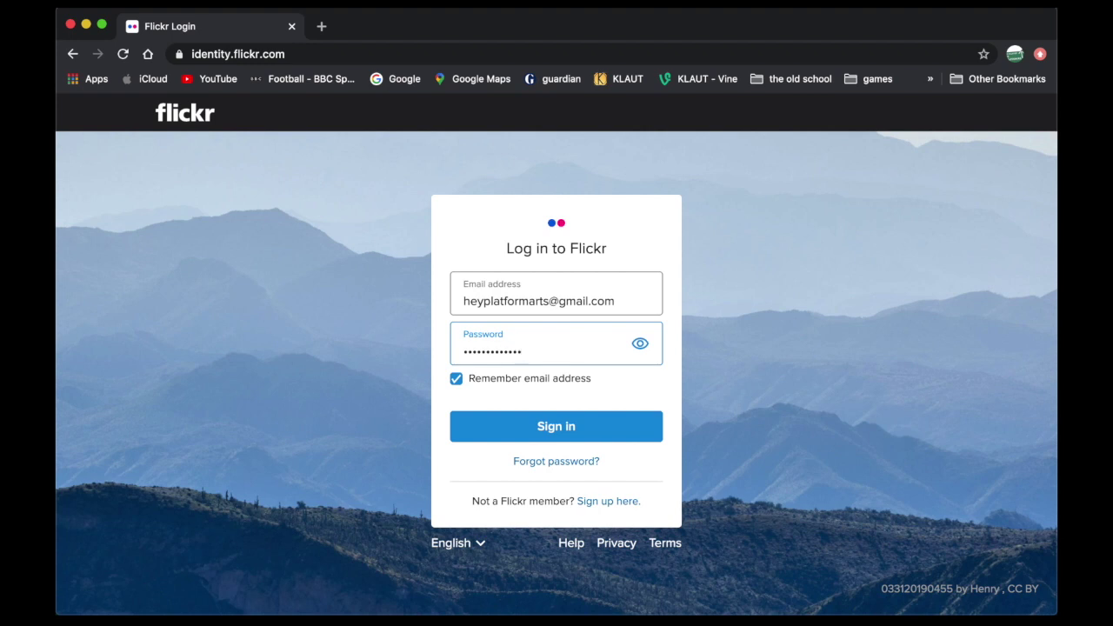
click(557, 426)
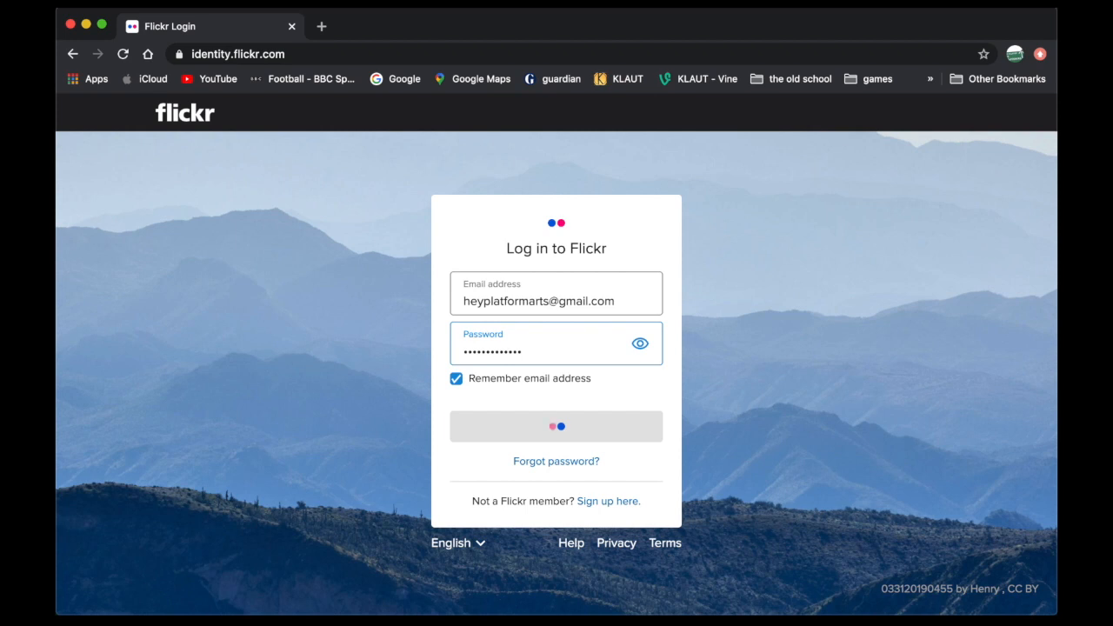
click(556, 426)
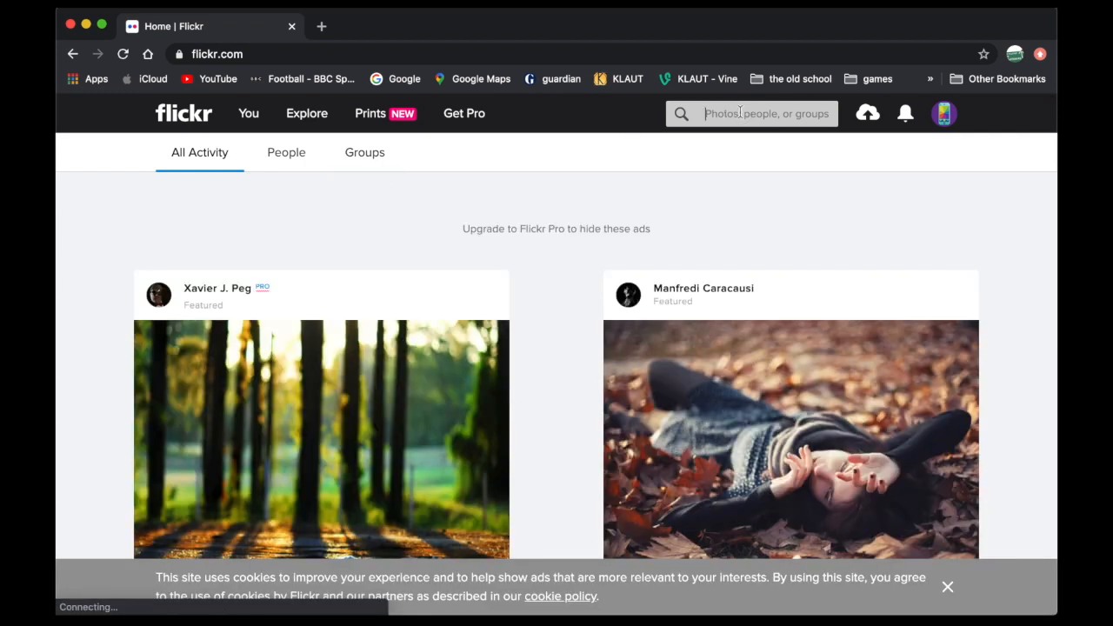
- Search Flickr groups for "Creative Remedies", listing the already-joined group
text(Creative)
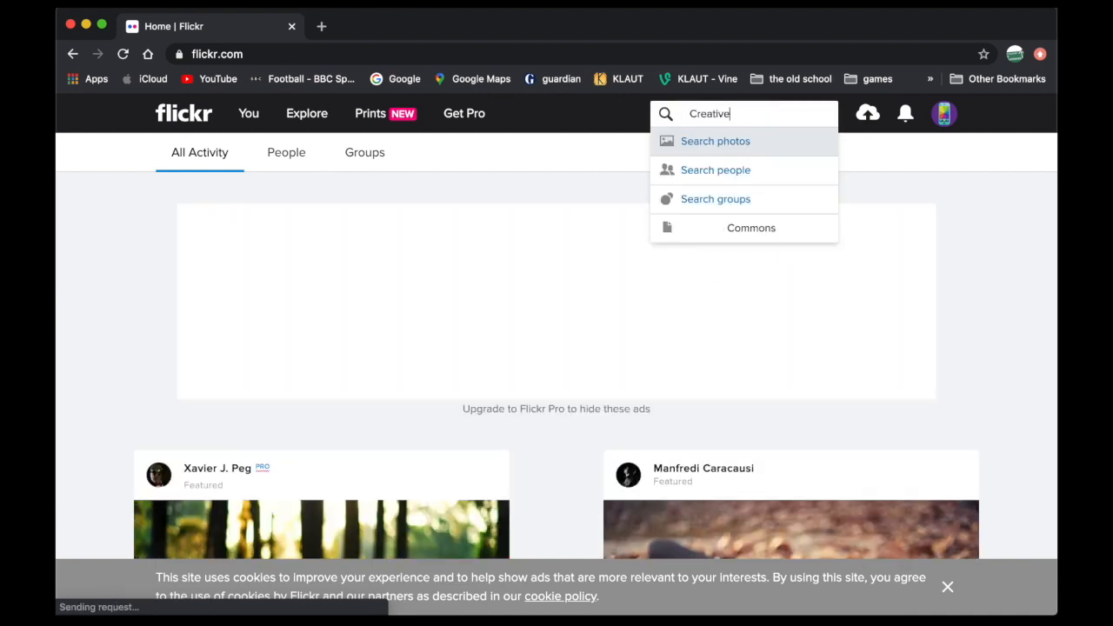
text(Remed)
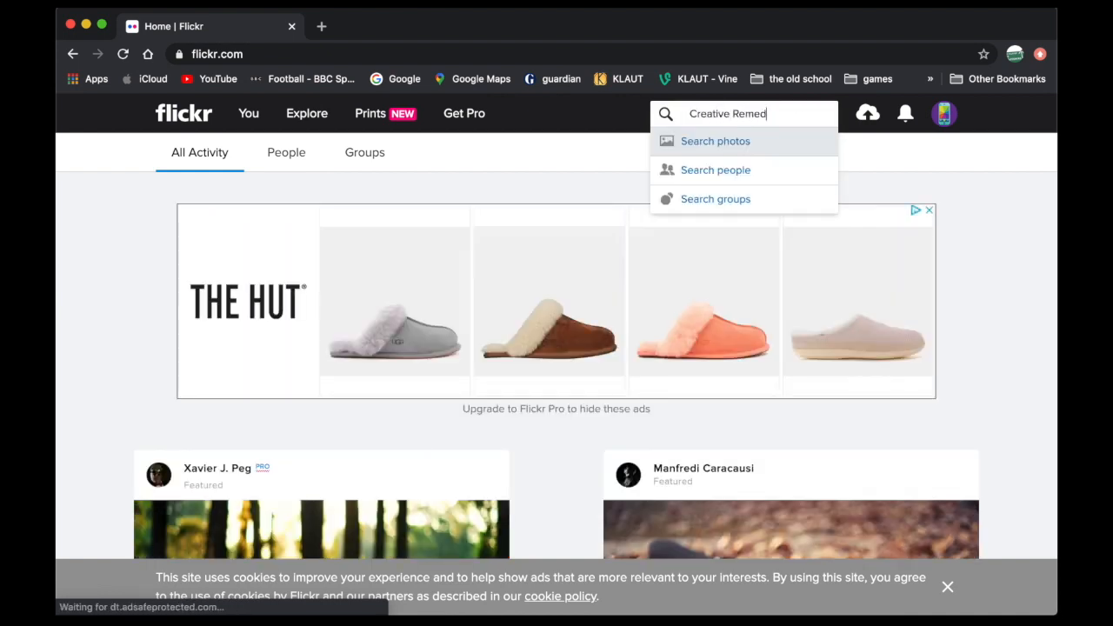
text(ies)
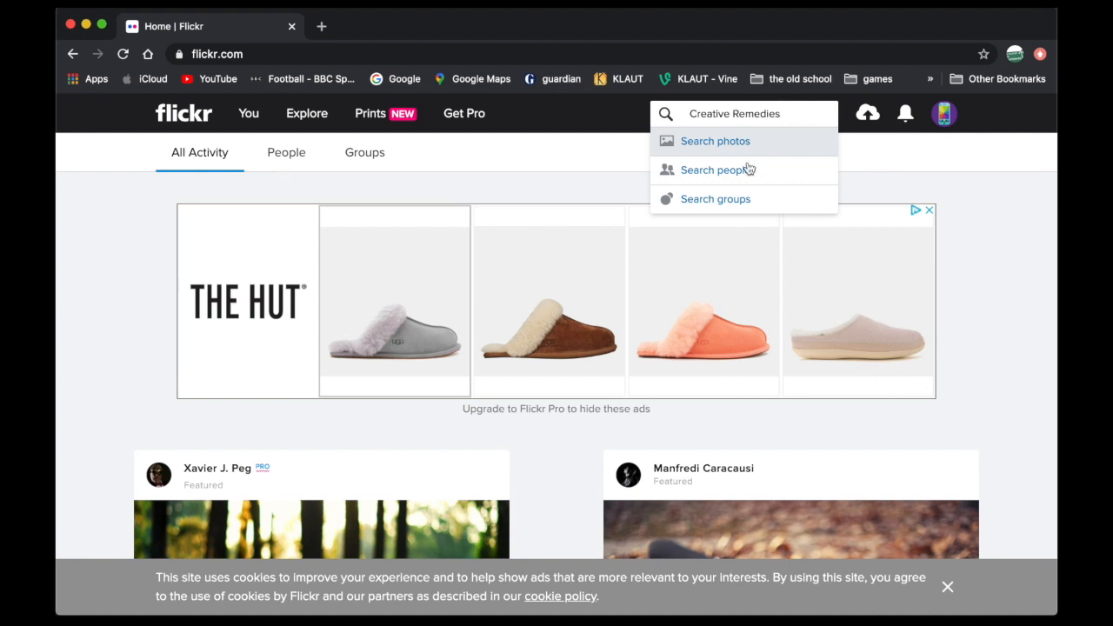
click(715, 199)
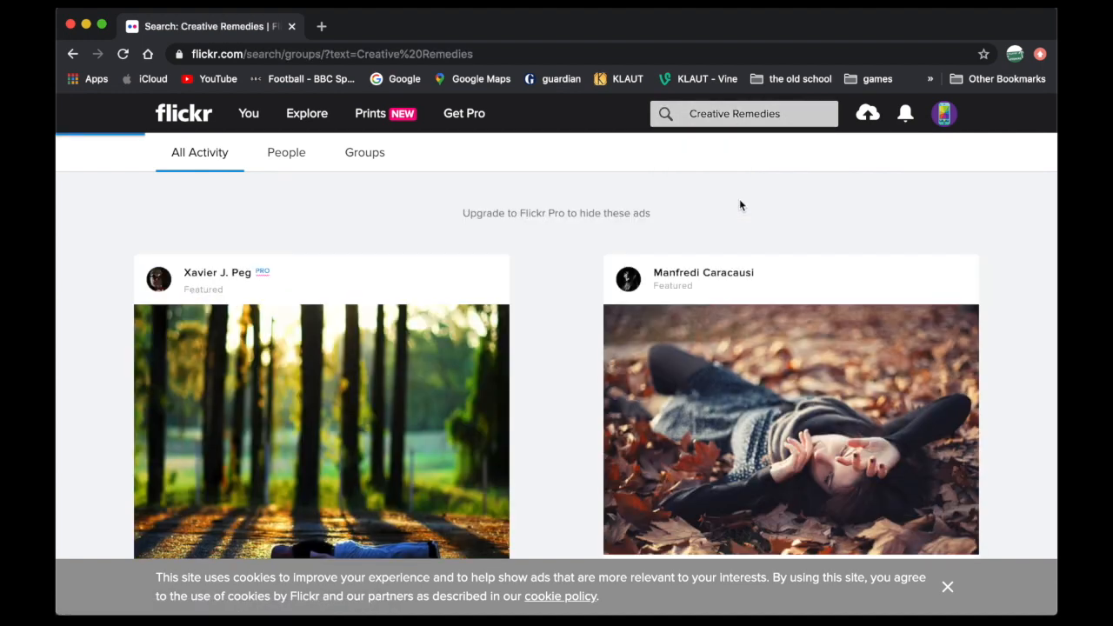
click(365, 153)
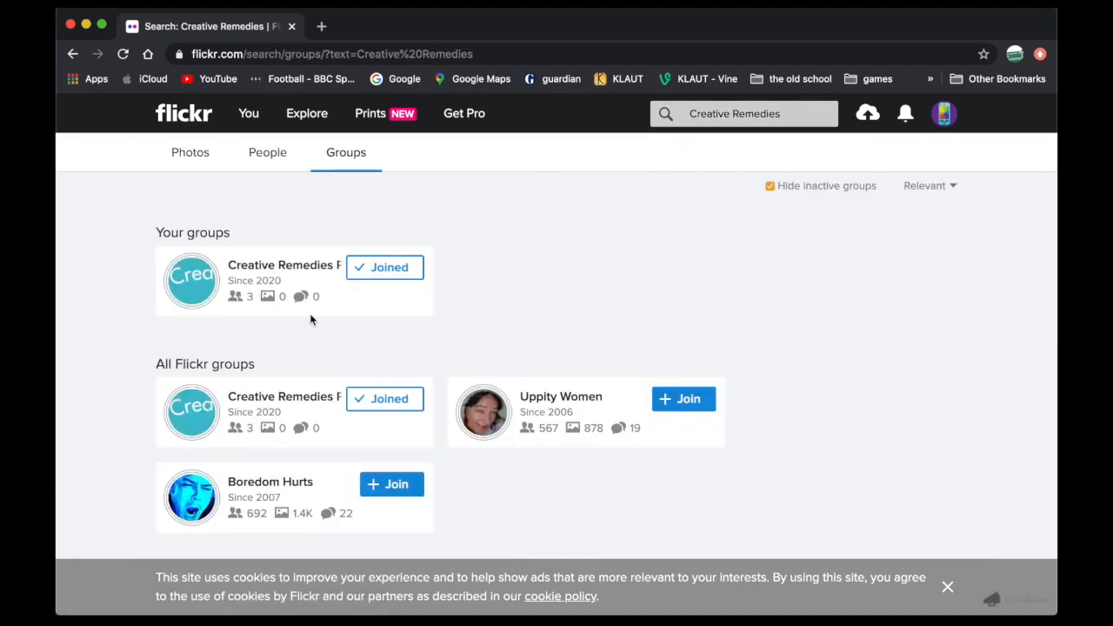
mouse_move(287, 264)
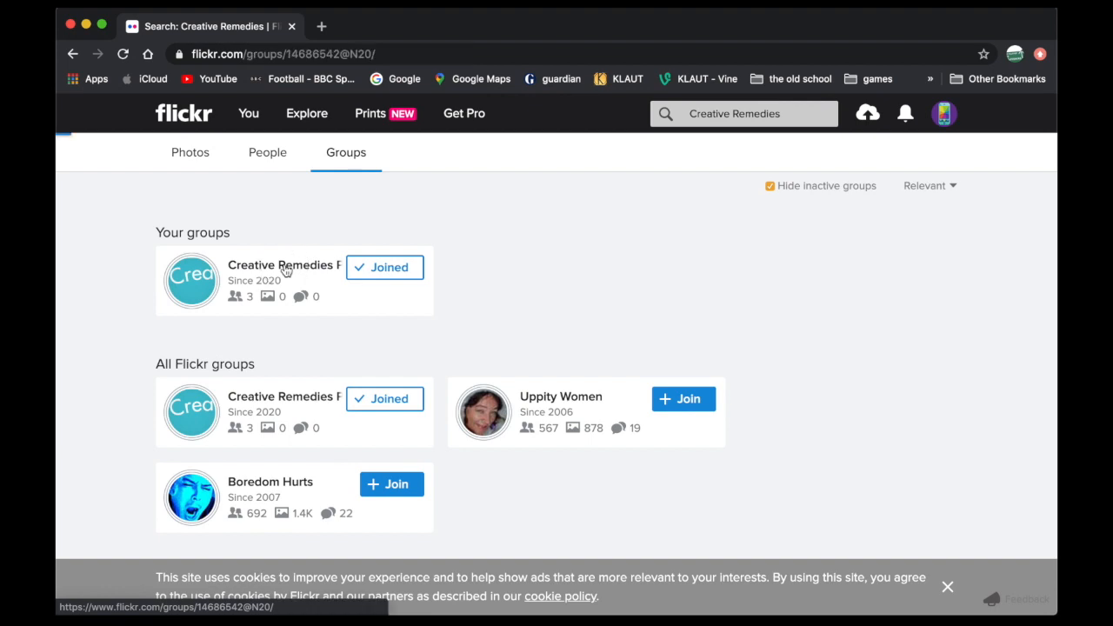
- Reach the Creative Remedies Photography group's add-photos page showing an empty photostream
click(283, 264)
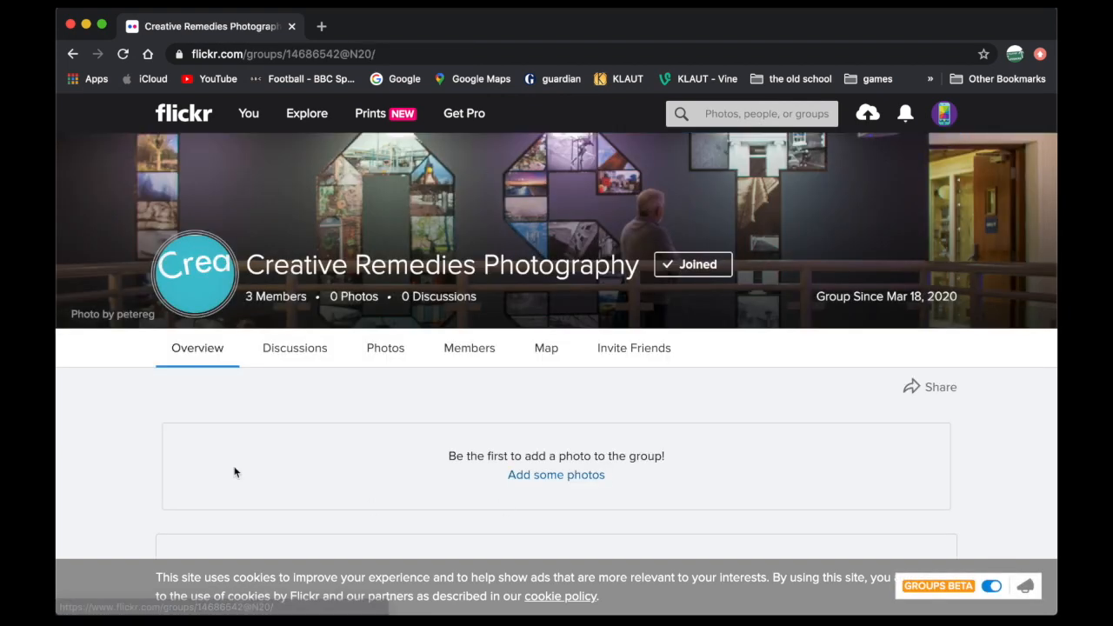
scroll(down, 3)
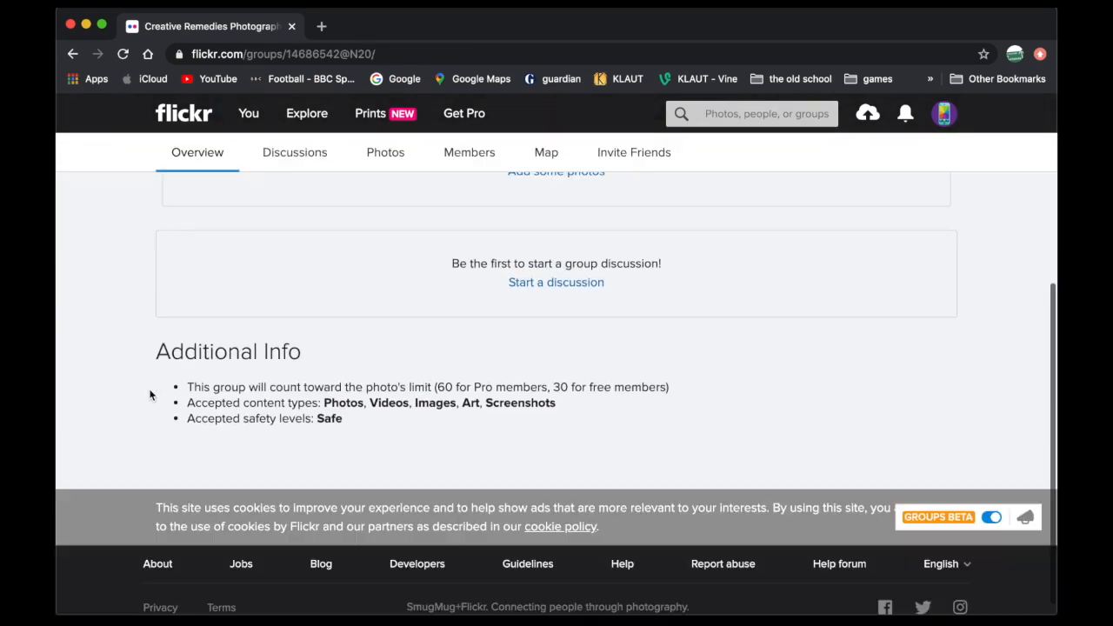
scroll(up, 3)
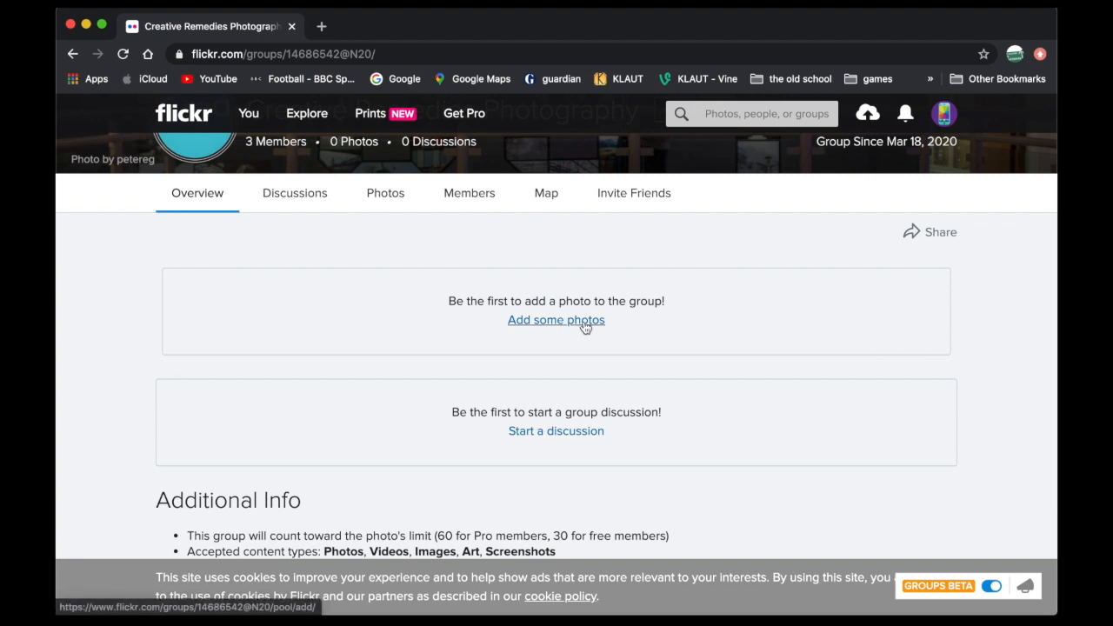
click(556, 320)
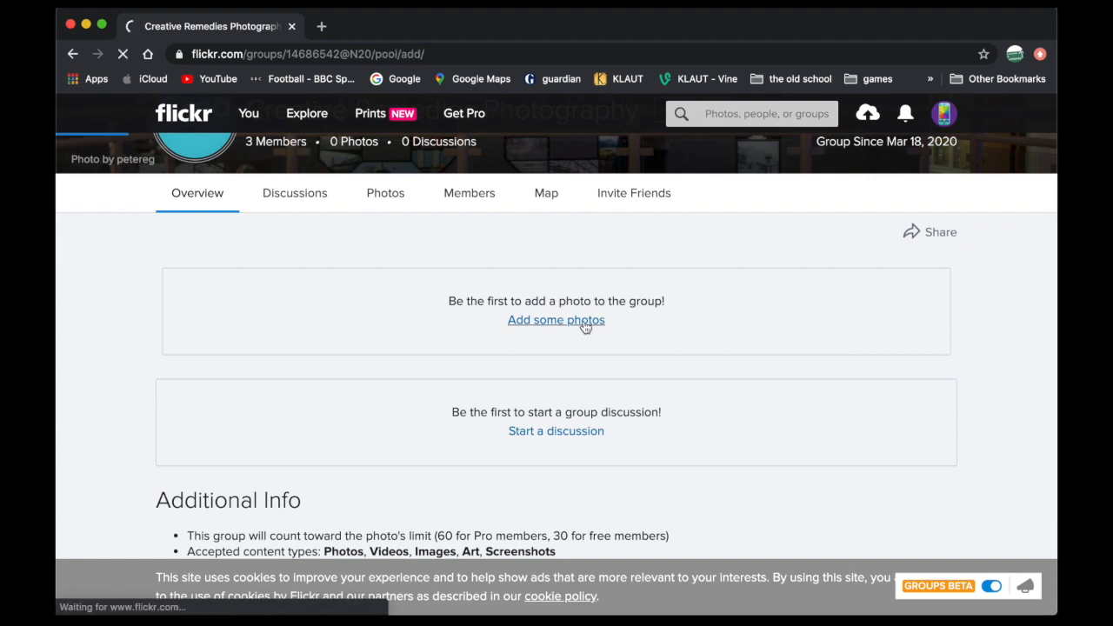
click(556, 320)
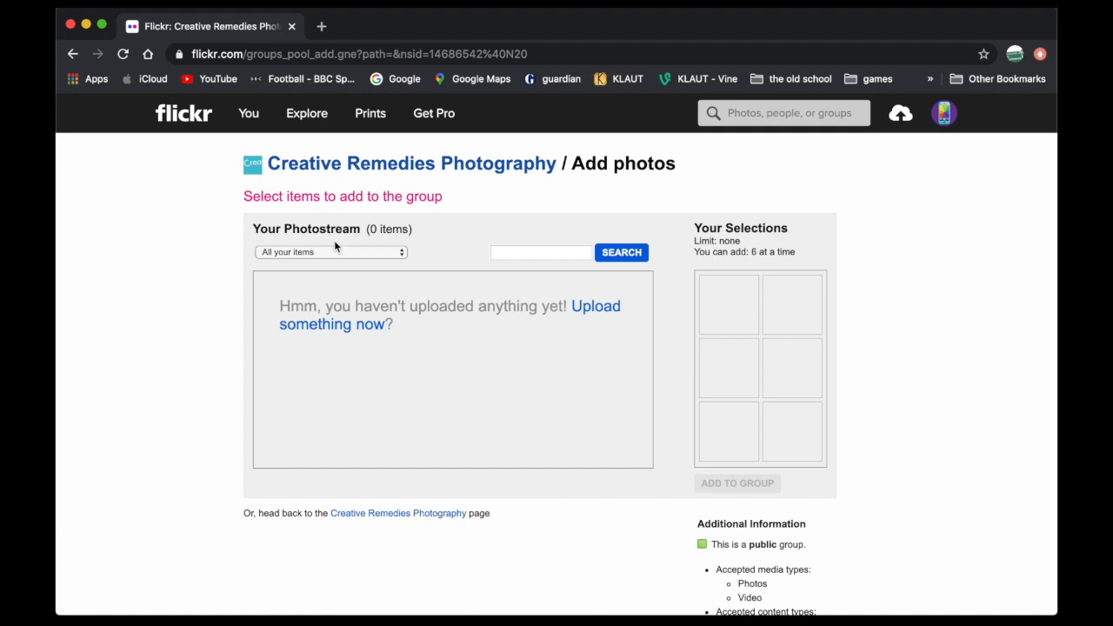
- Head to Flickr's uploader via 'Upload something now' since no photos exist
click(330, 252)
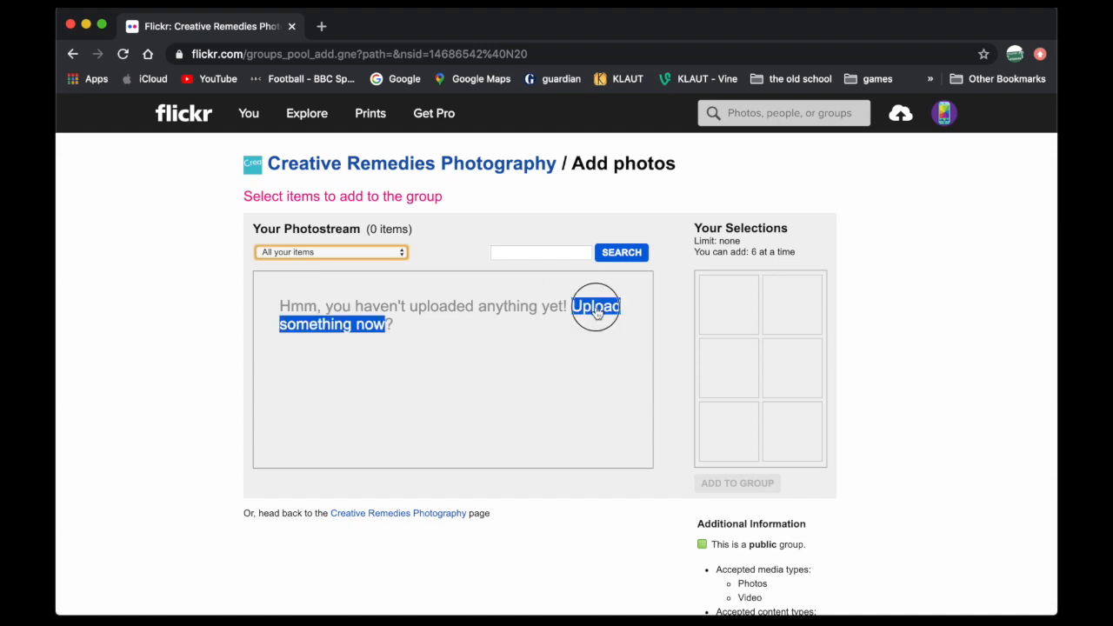
click(595, 306)
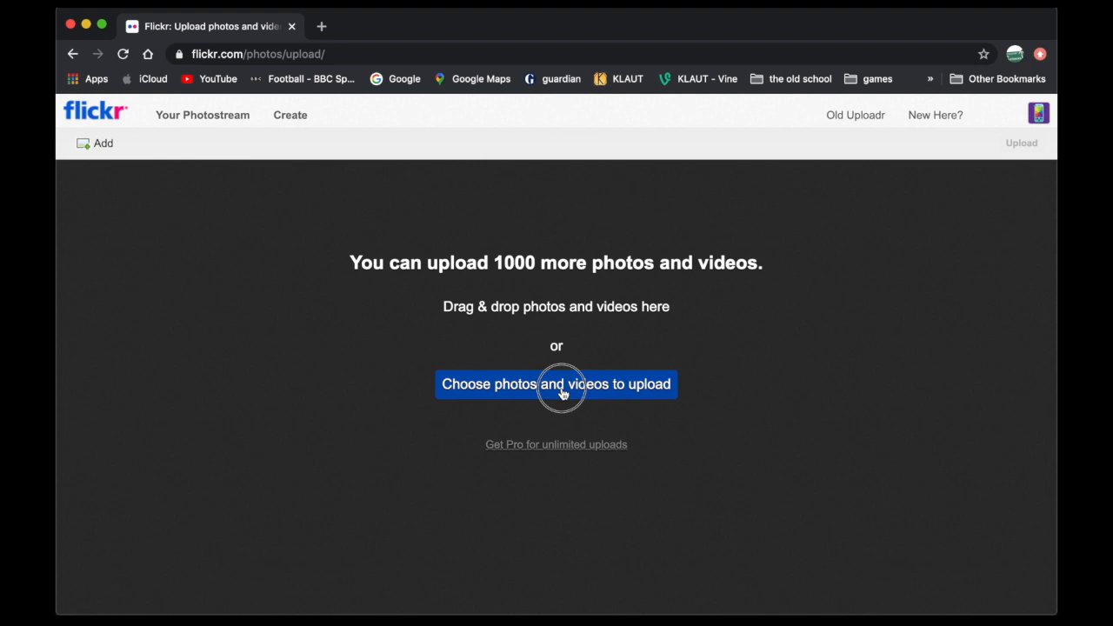
- Browse the computer's FREE drive to the CR e learning folder
click(557, 384)
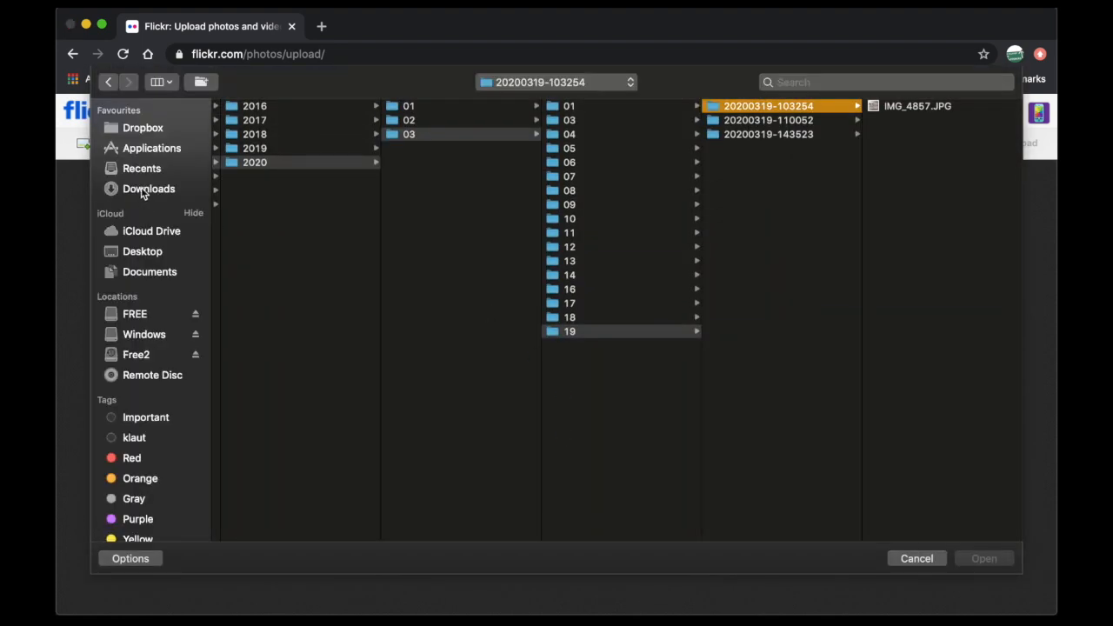
mouse_move(136, 313)
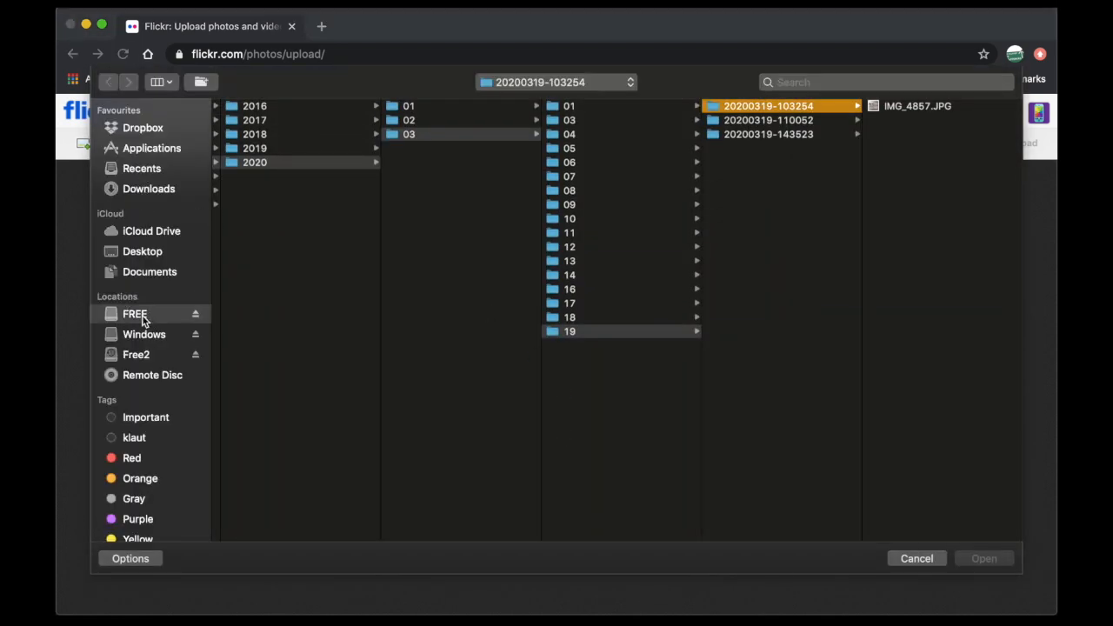
click(135, 313)
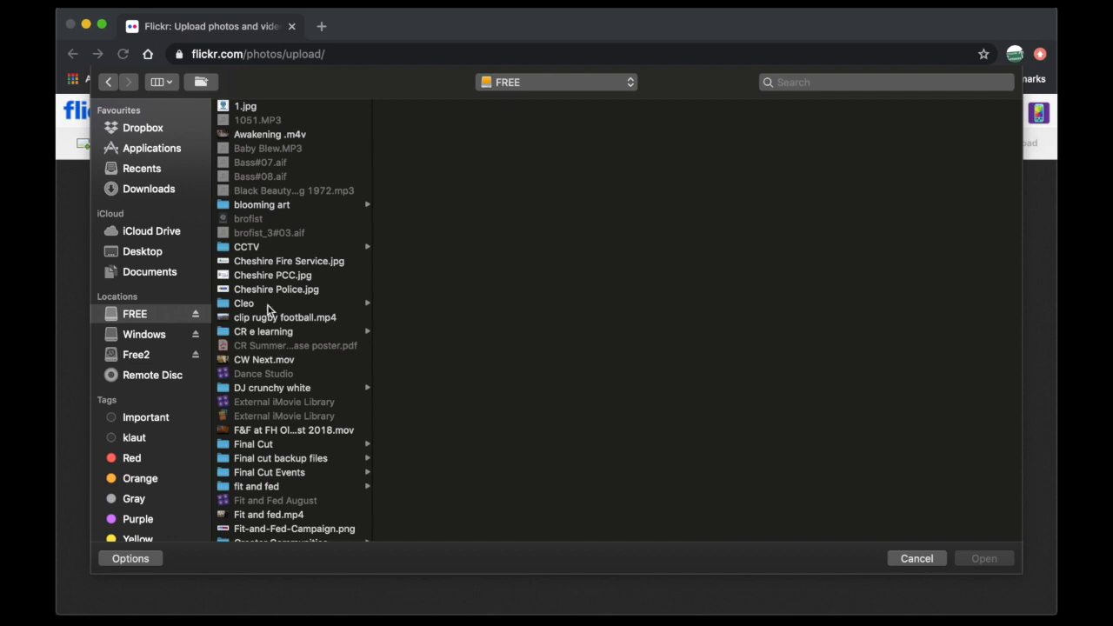
click(264, 330)
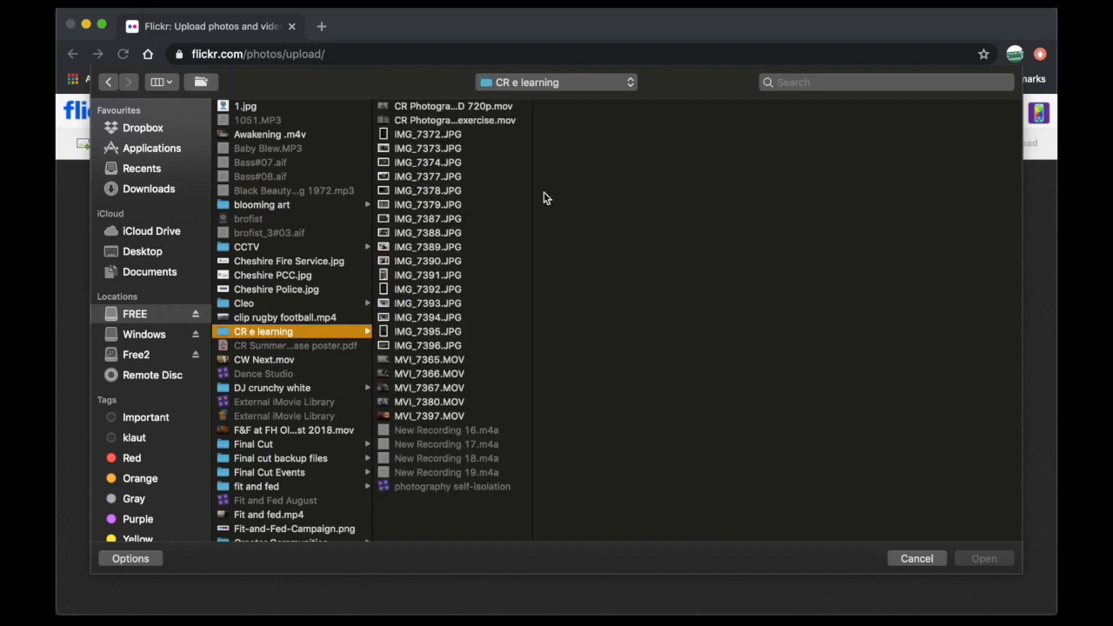
mouse_move(426, 158)
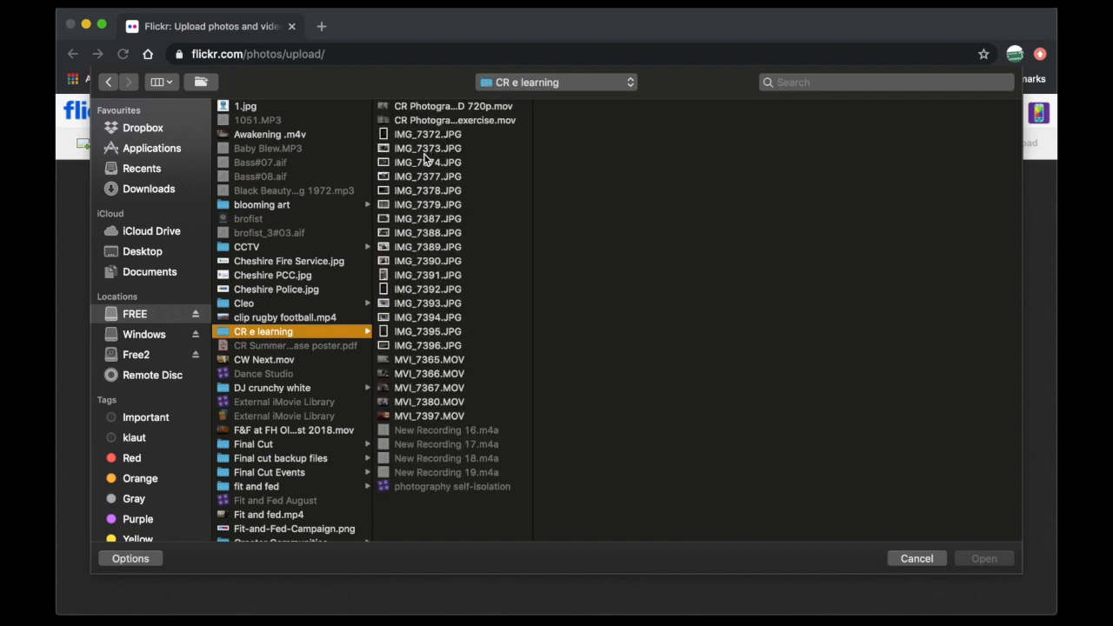
- Preview IMG_7392, IMG_7372 and IMG_7395, then queue IMG_7395.JPG for upload
click(428, 289)
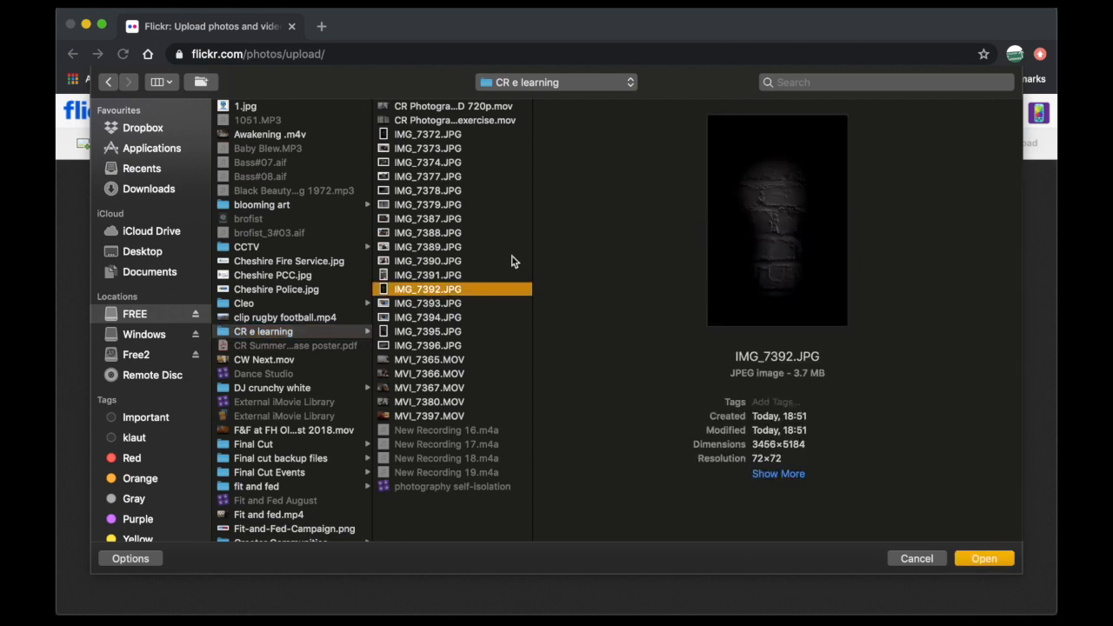
click(428, 134)
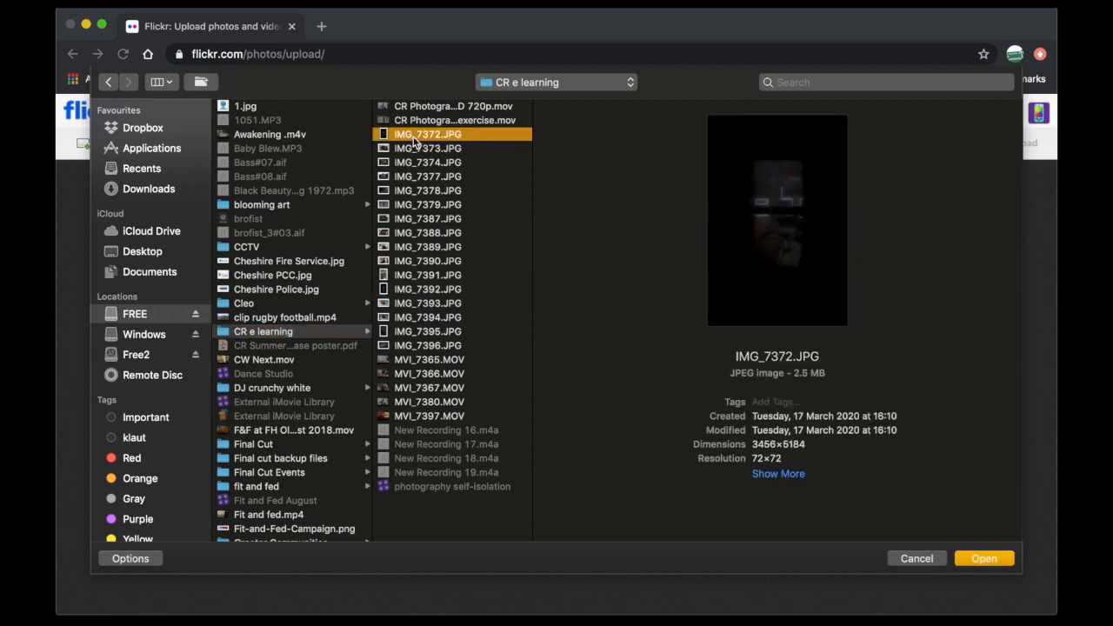
click(428, 331)
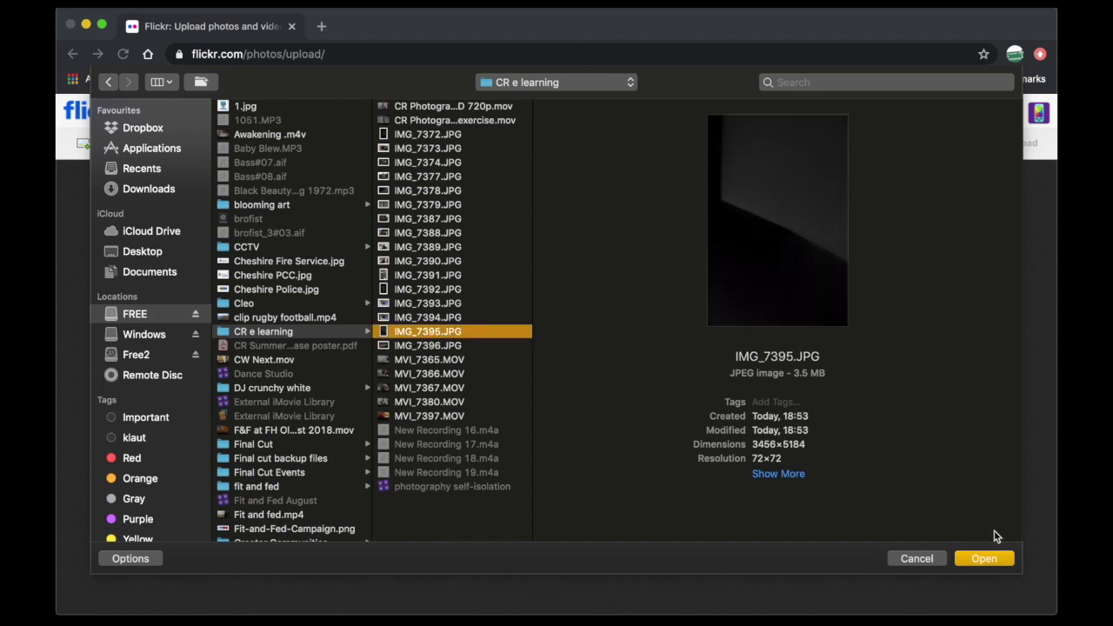
click(984, 558)
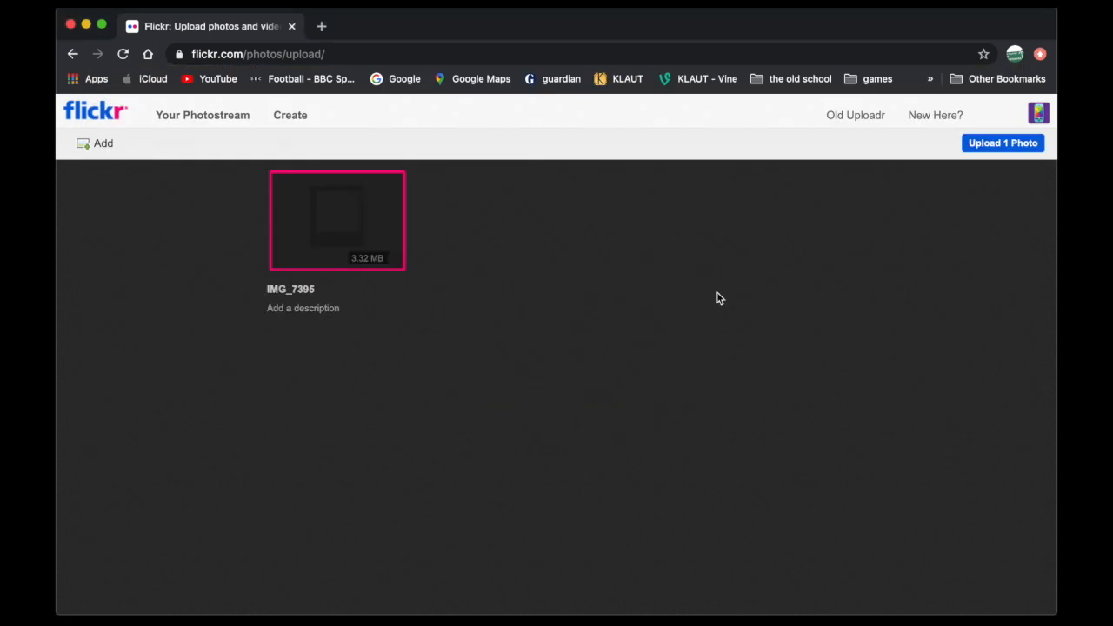
- Give the queued IMG_7395 the description "Monochrome lines"
click(338, 219)
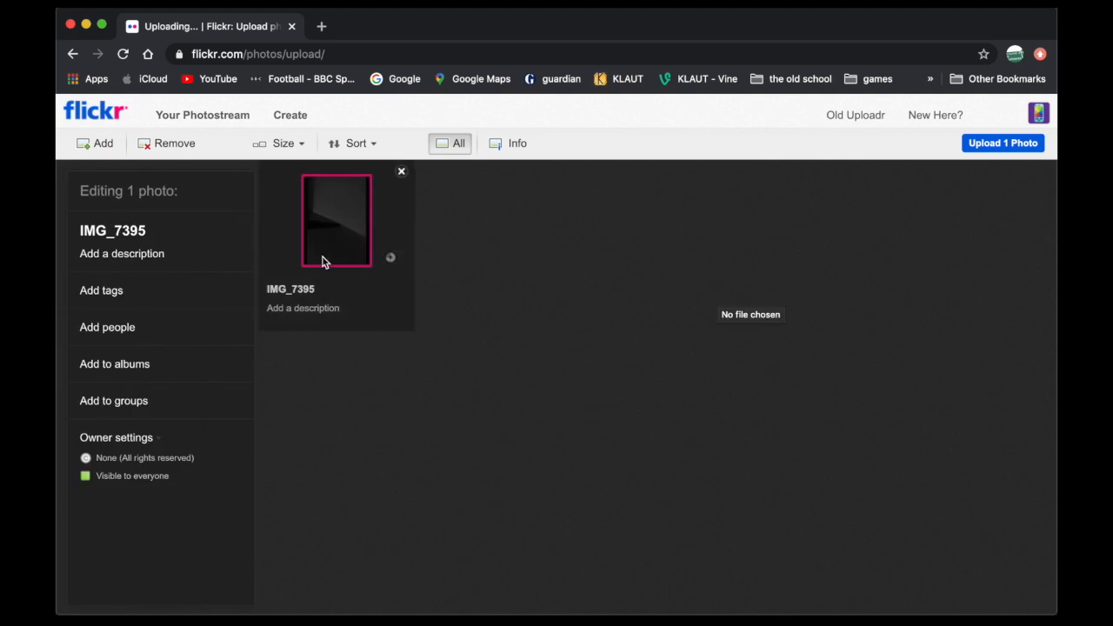
click(302, 307)
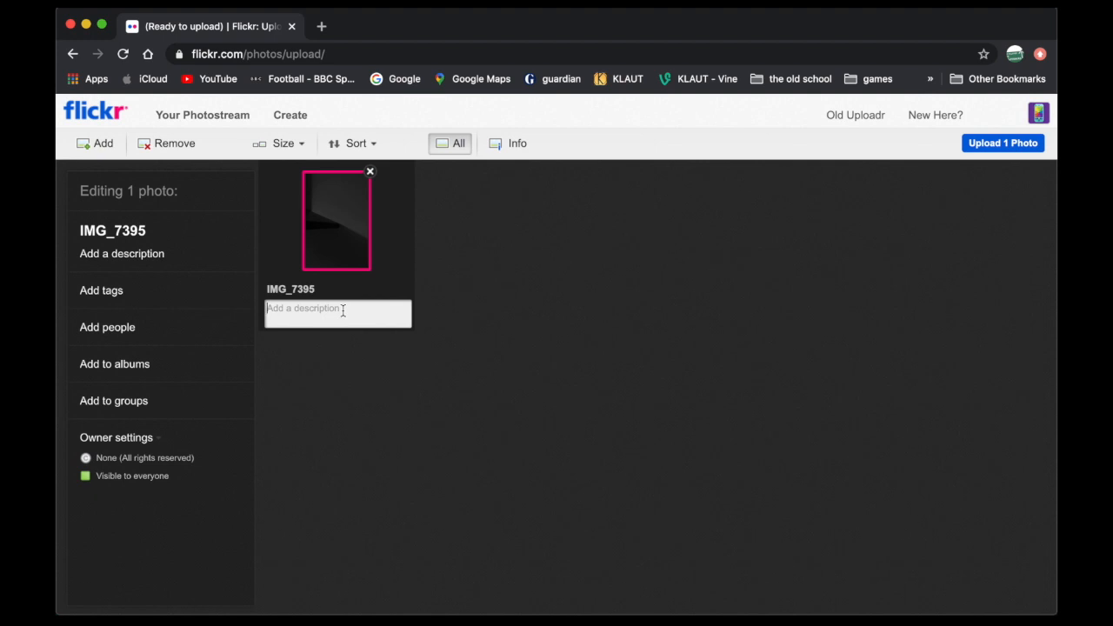
text(Mono)
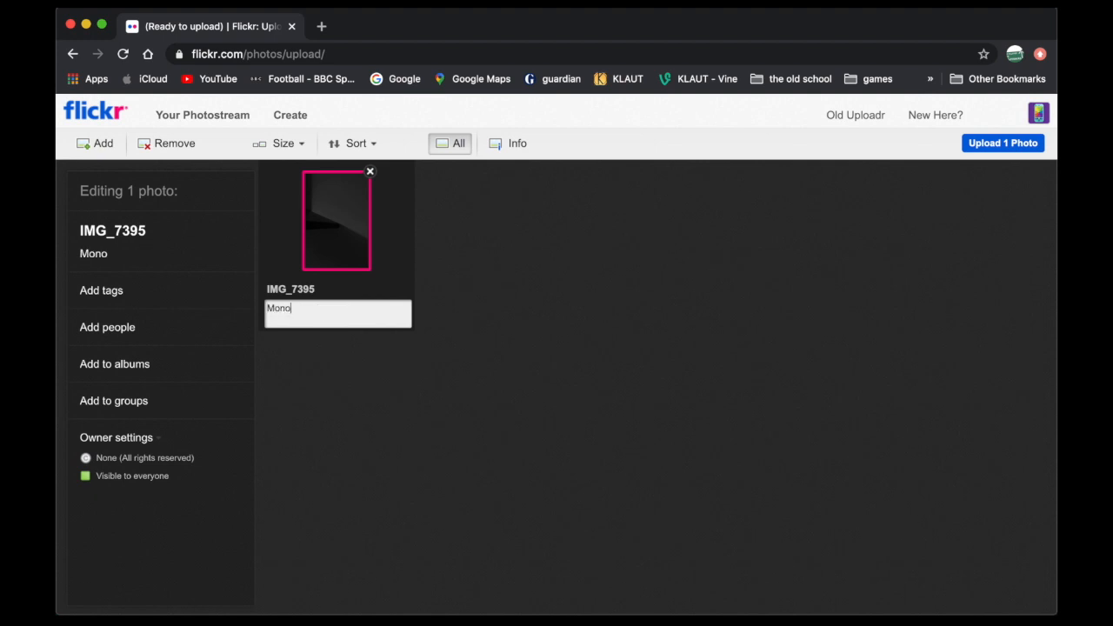
text(chrome)
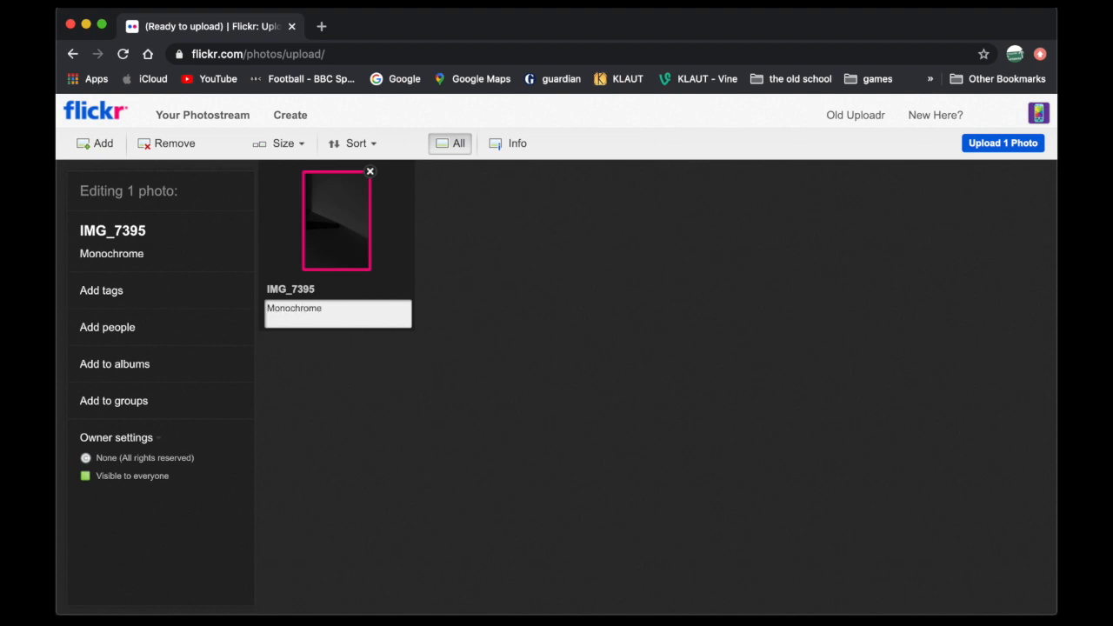
click(337, 313)
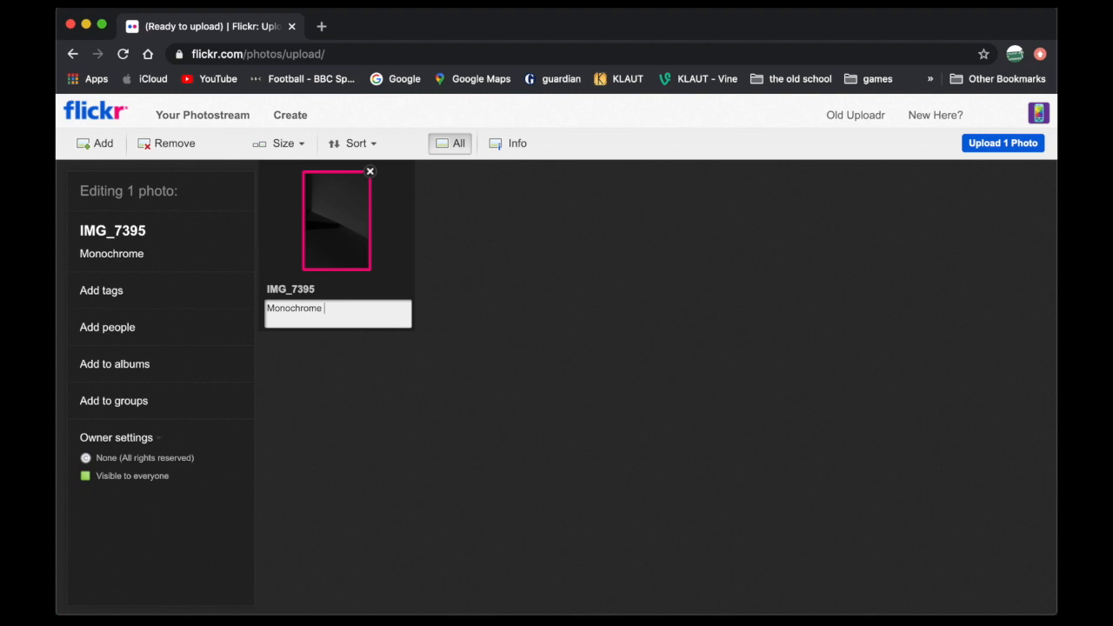
text(lines)
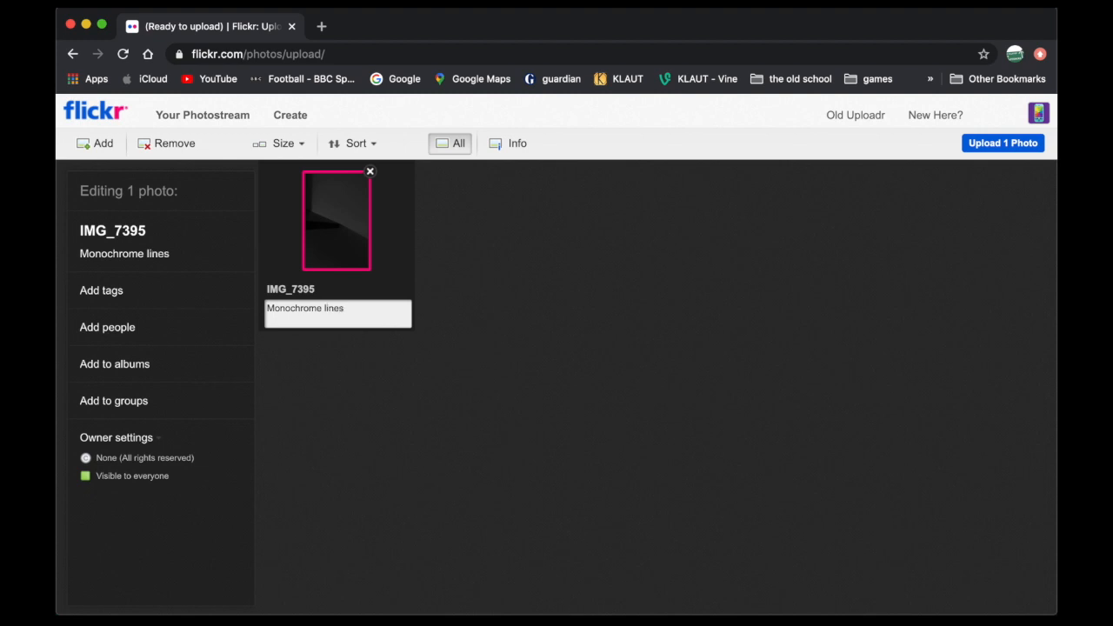
mouse_move(169, 364)
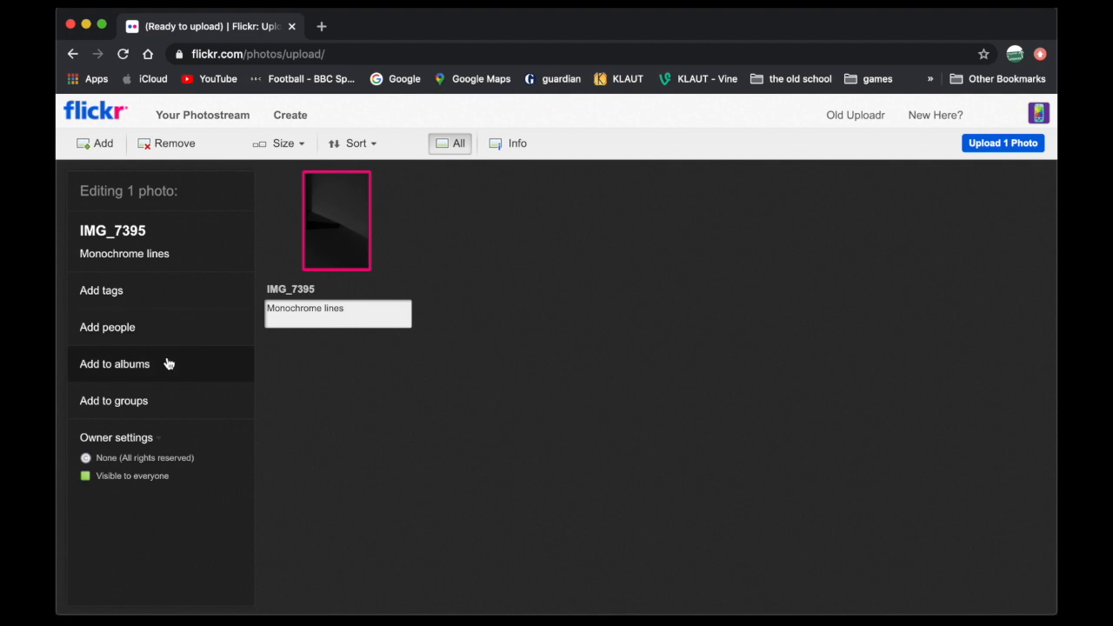
mouse_move(143, 400)
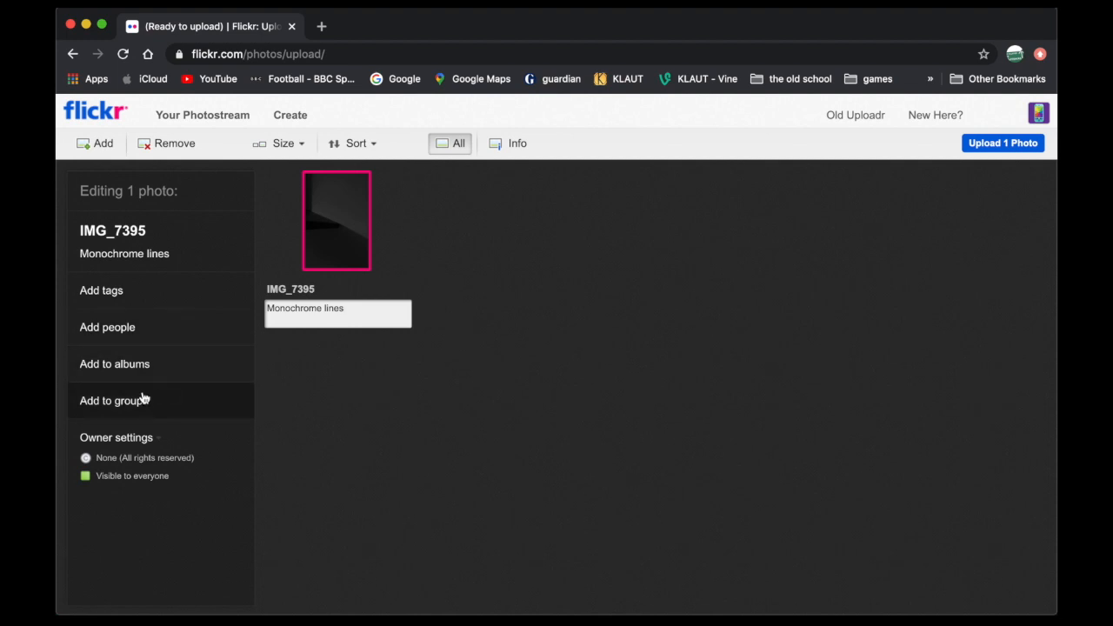
- Add the photo to the Creative Remedies Photography group
click(114, 400)
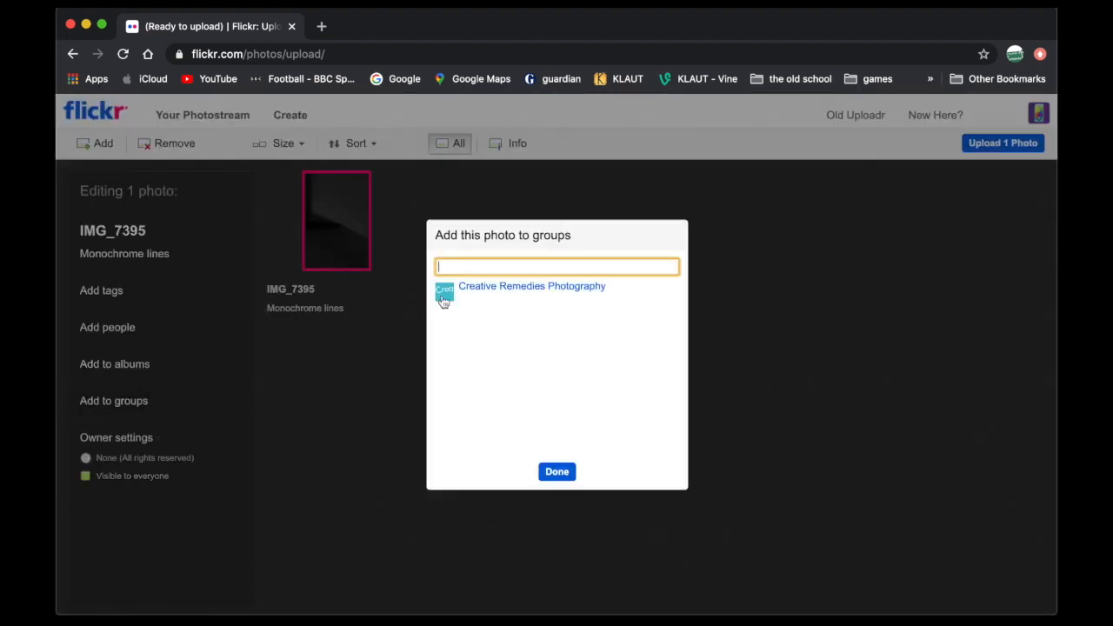
click(532, 286)
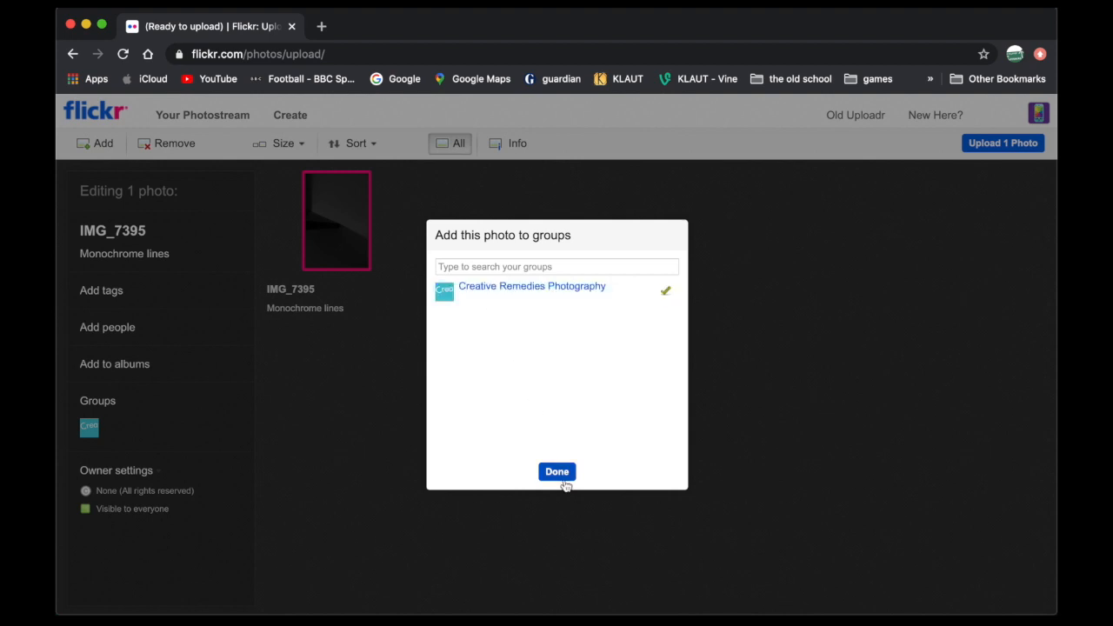
click(557, 471)
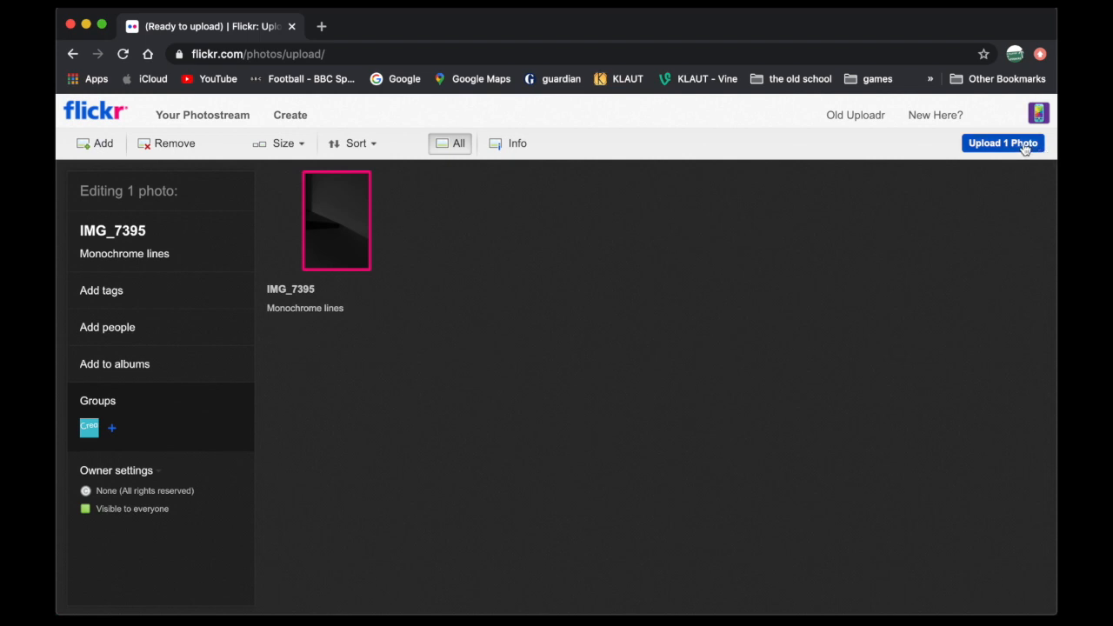
- Upload the photo publicly to the photostream and its group
click(1002, 143)
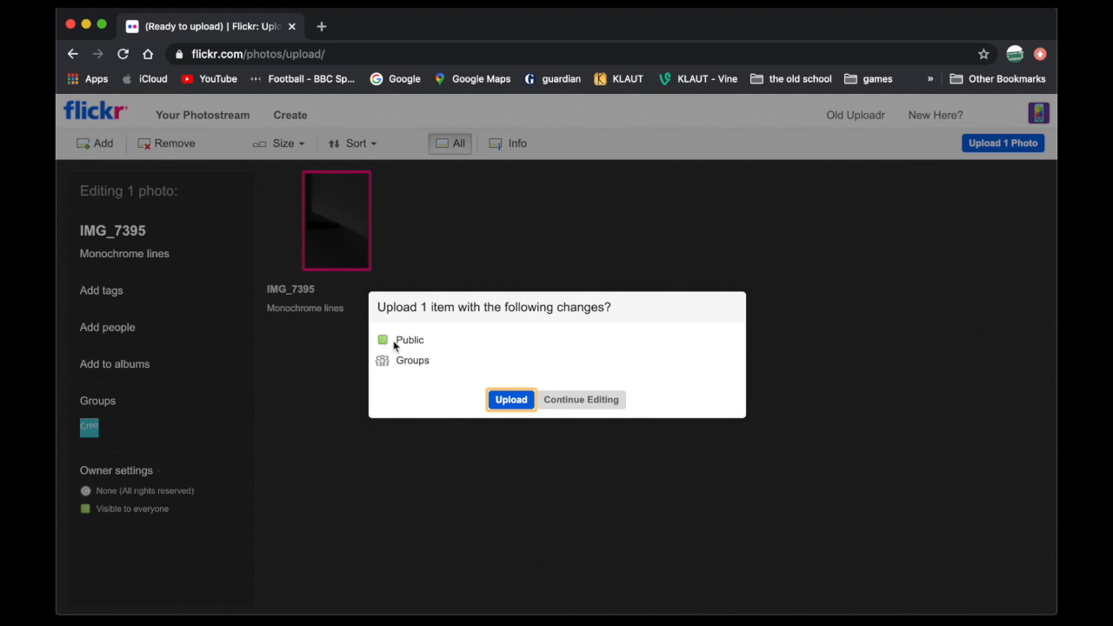
click(511, 398)
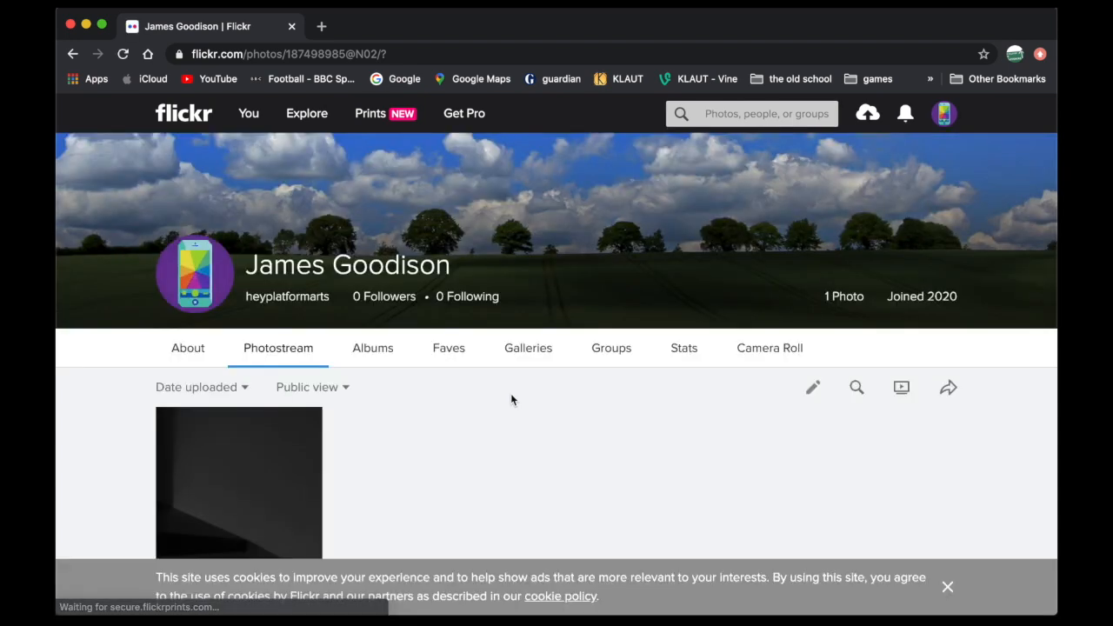
mouse_move(125, 455)
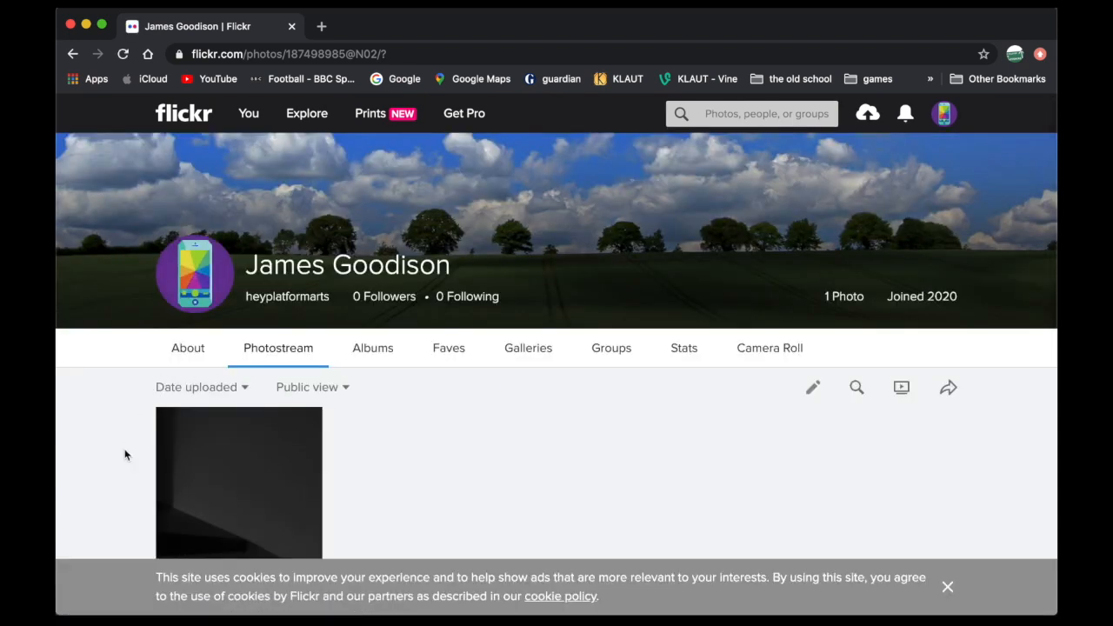
- From the account's Groups list, open the Creative Remedies Photography group page
scroll(down, 3)
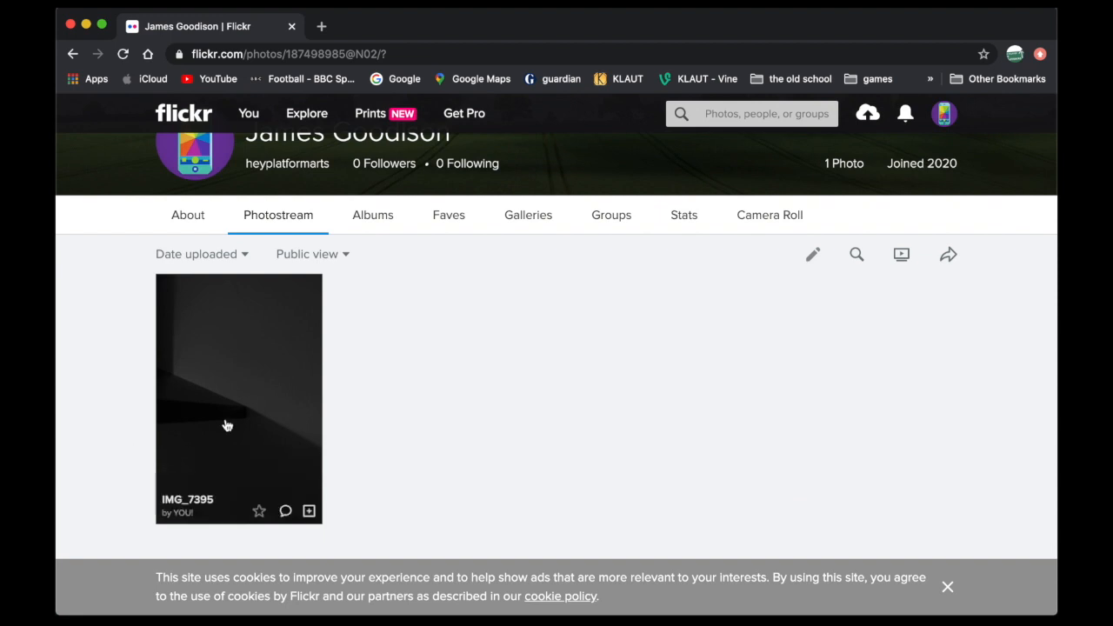
mouse_move(612, 215)
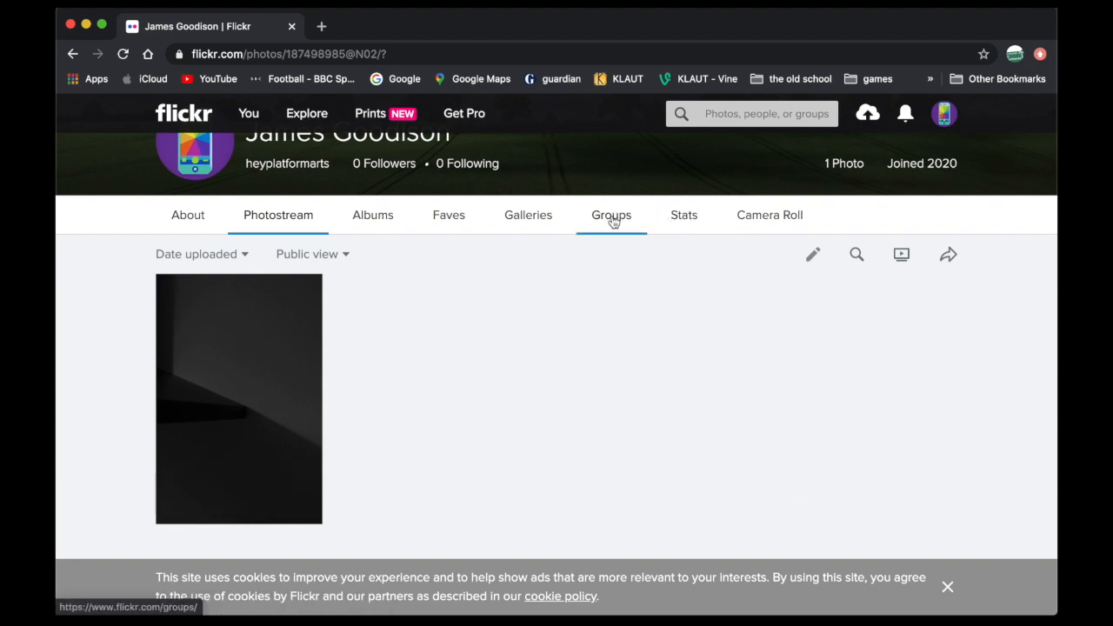
click(610, 215)
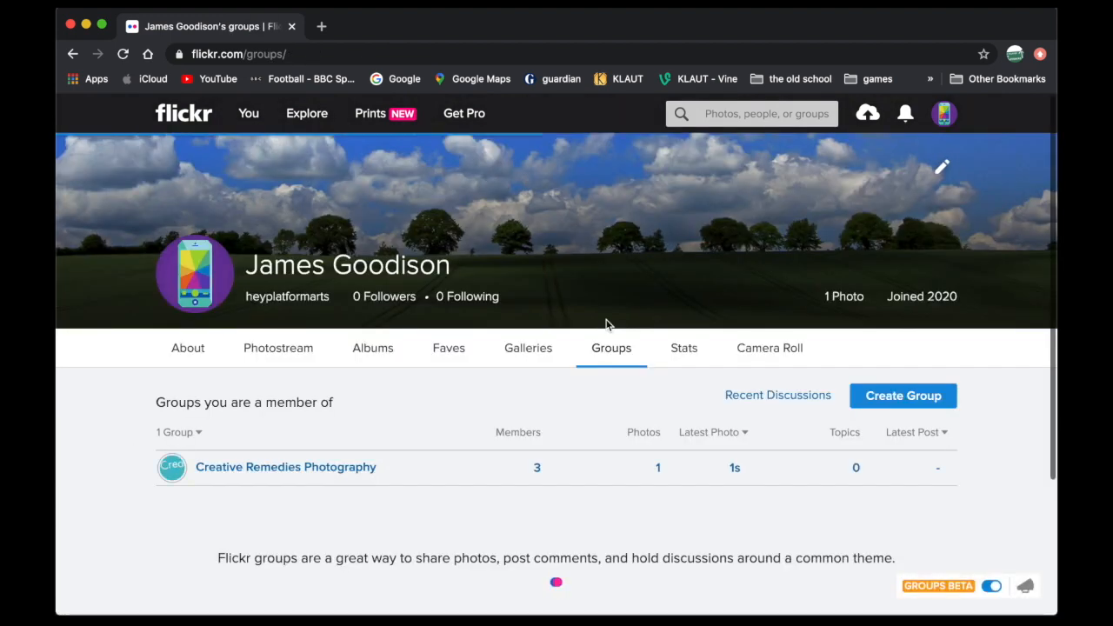
mouse_move(285, 466)
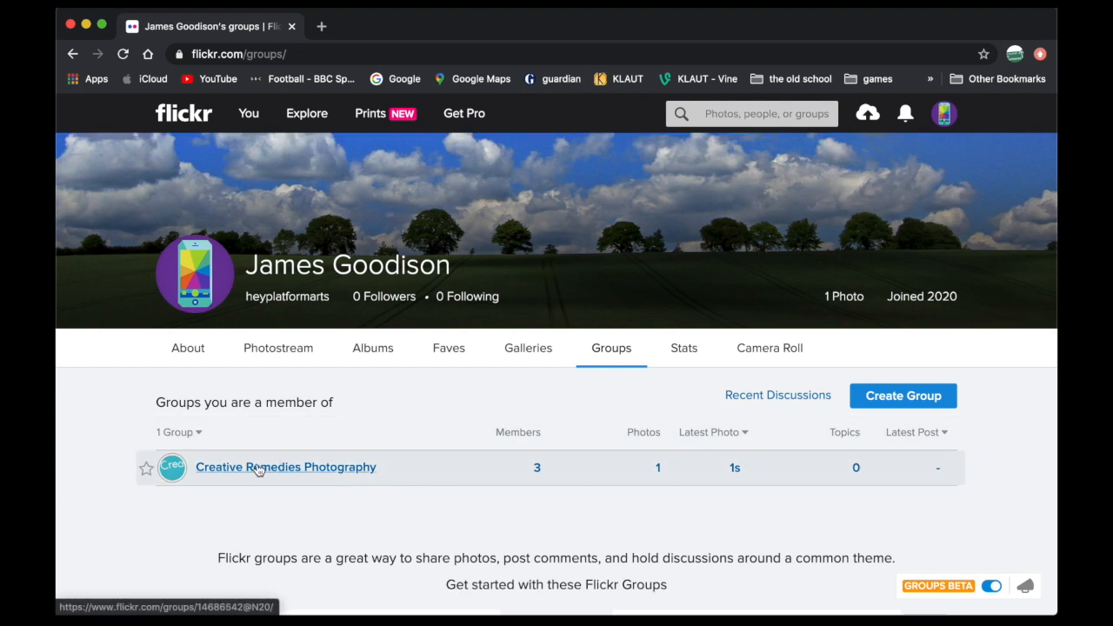
click(286, 466)
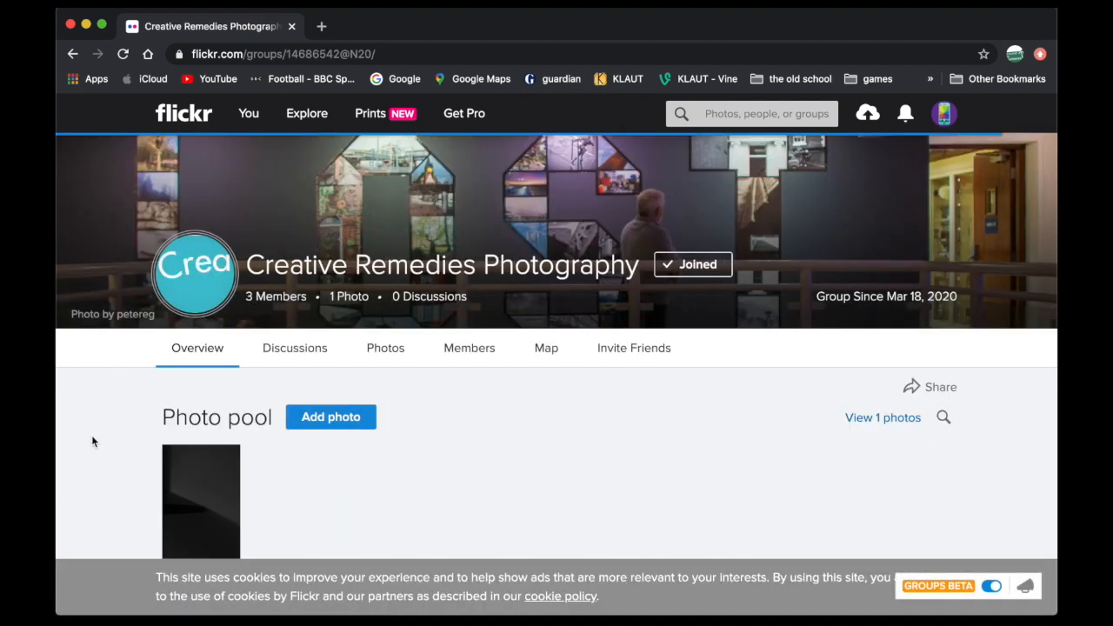
scroll(down, 3)
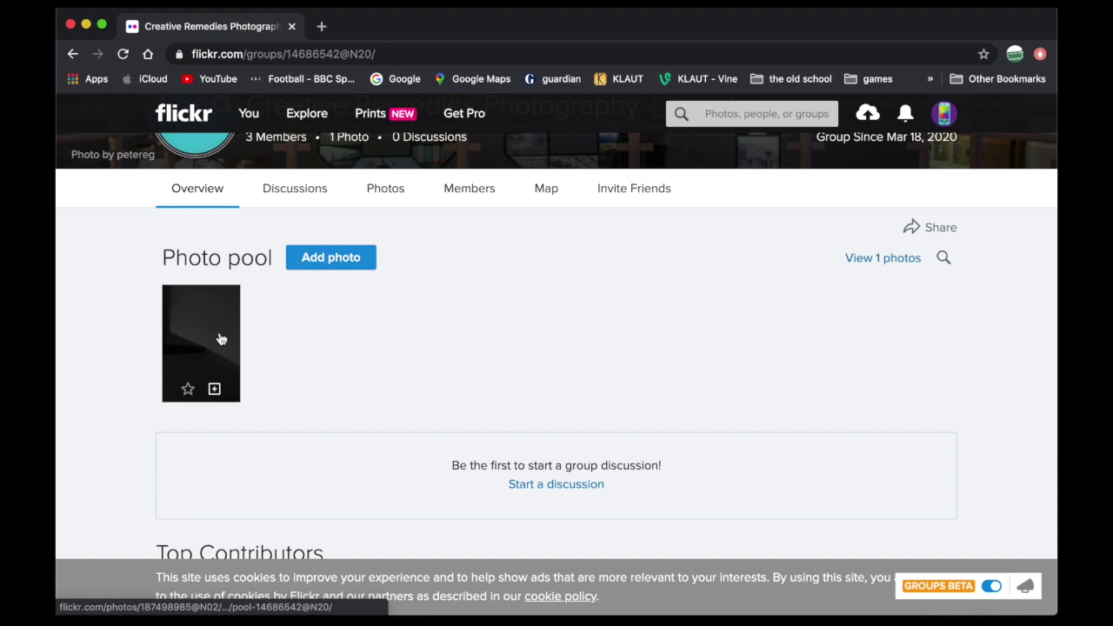
- Open IMG_7395 from the group pool and review its description and group membership
click(202, 342)
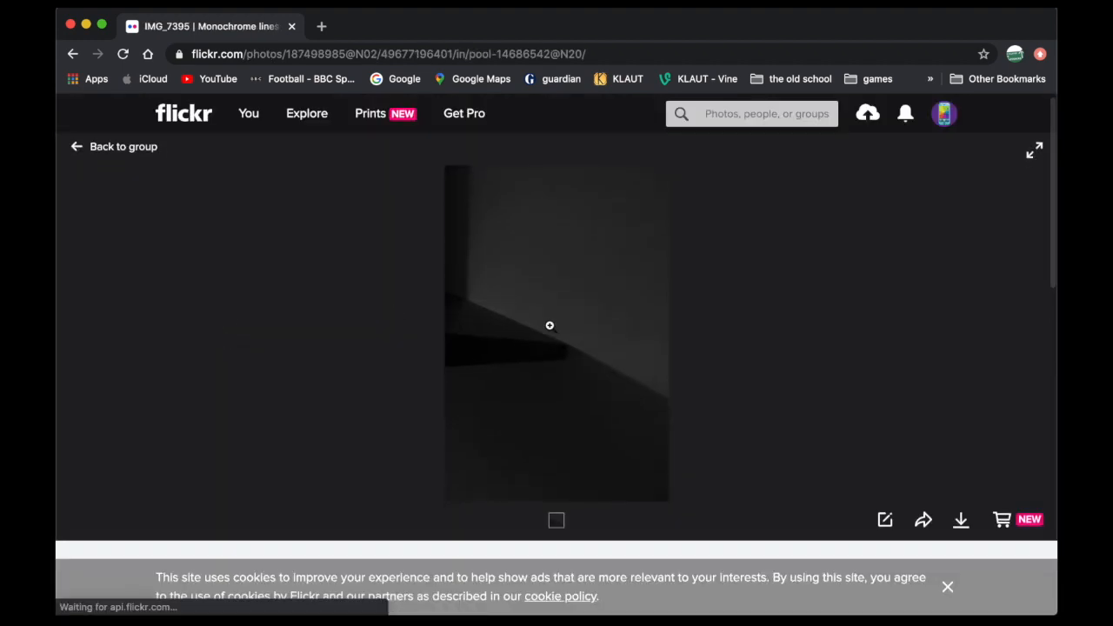
scroll(down, 3)
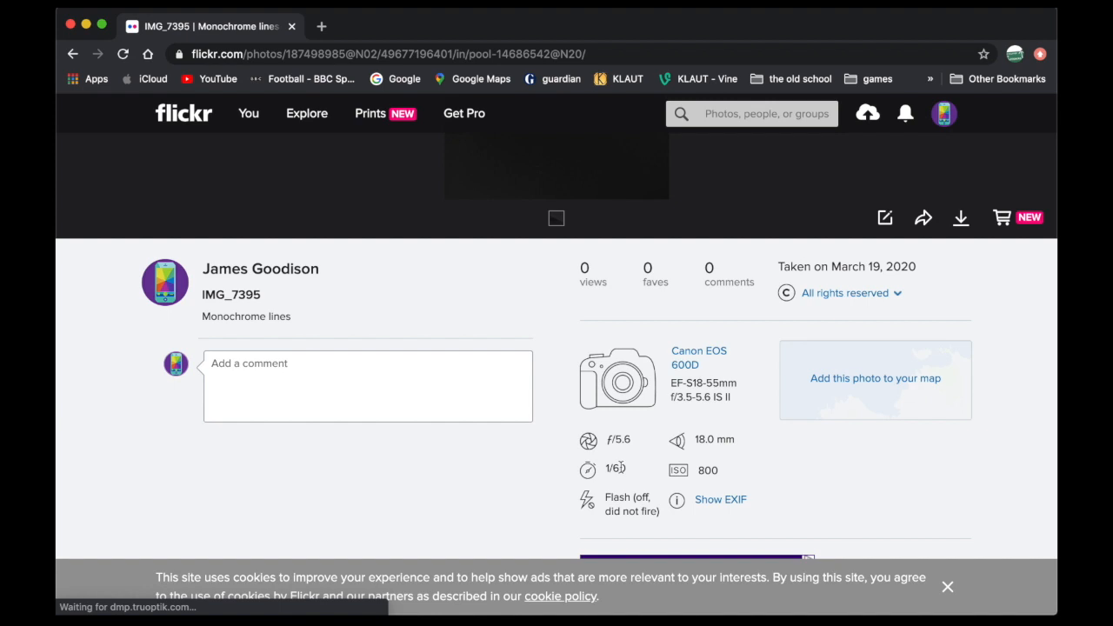
mouse_move(535, 479)
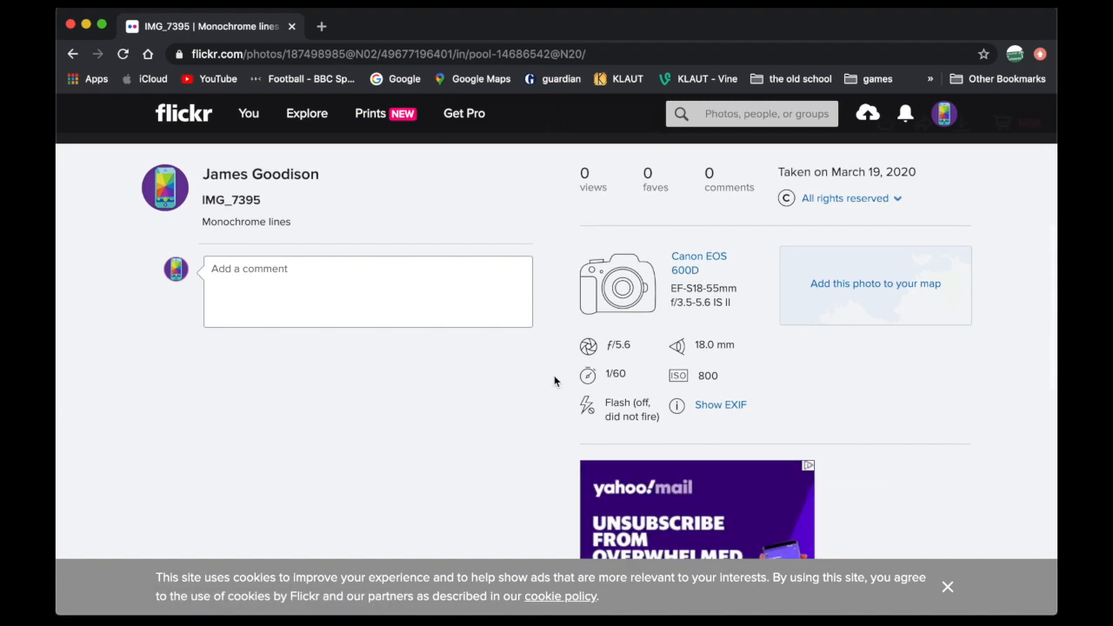
scroll(down, 3)
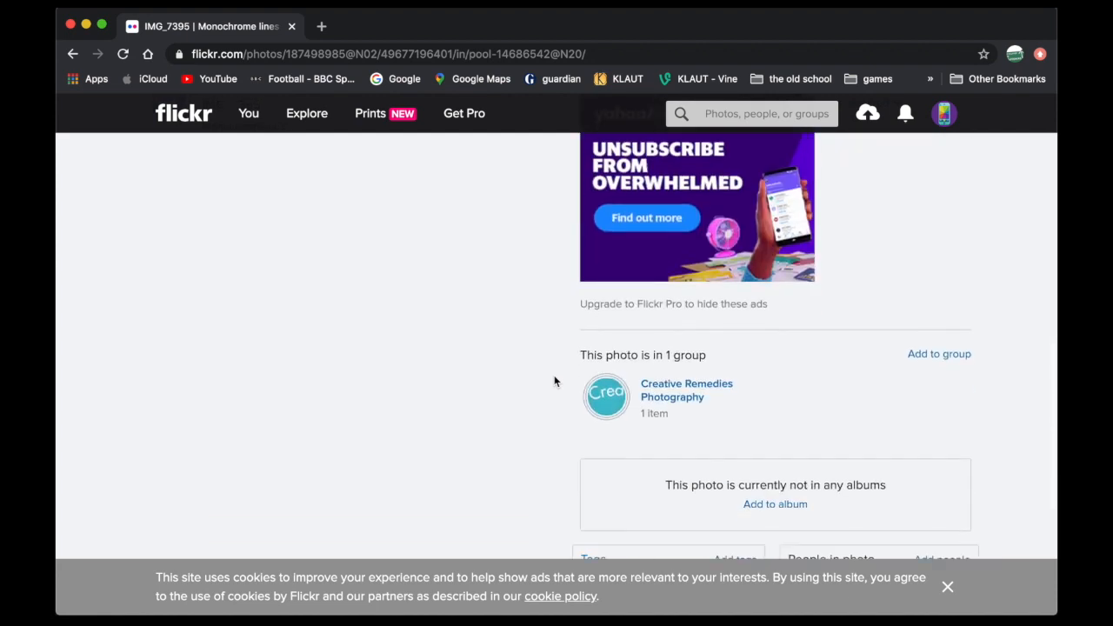
scroll(down, 3)
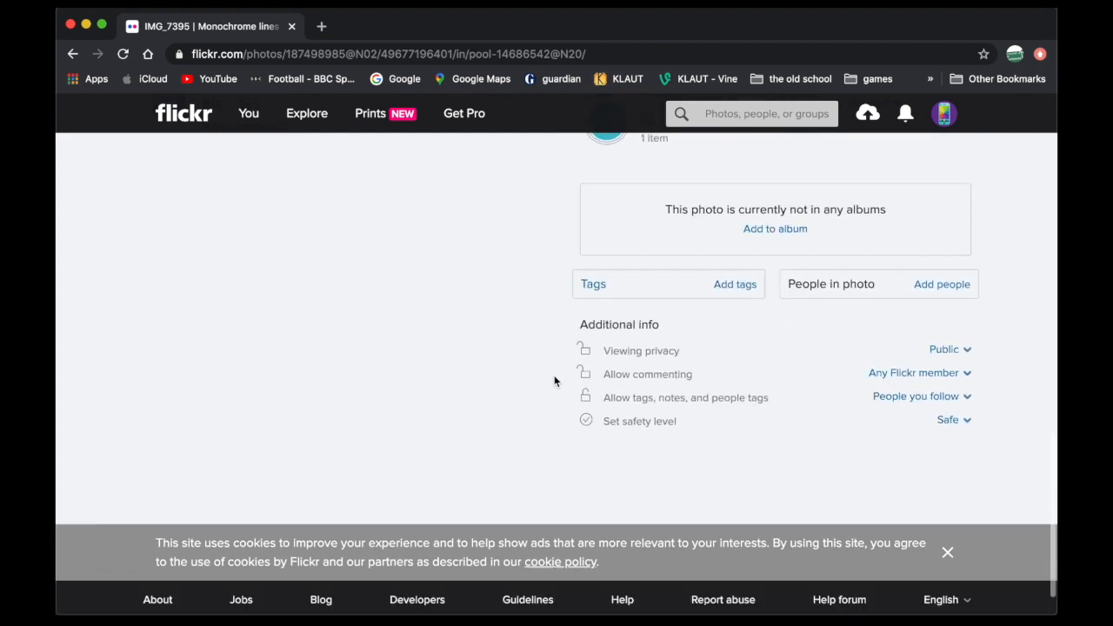
scroll(up, 3)
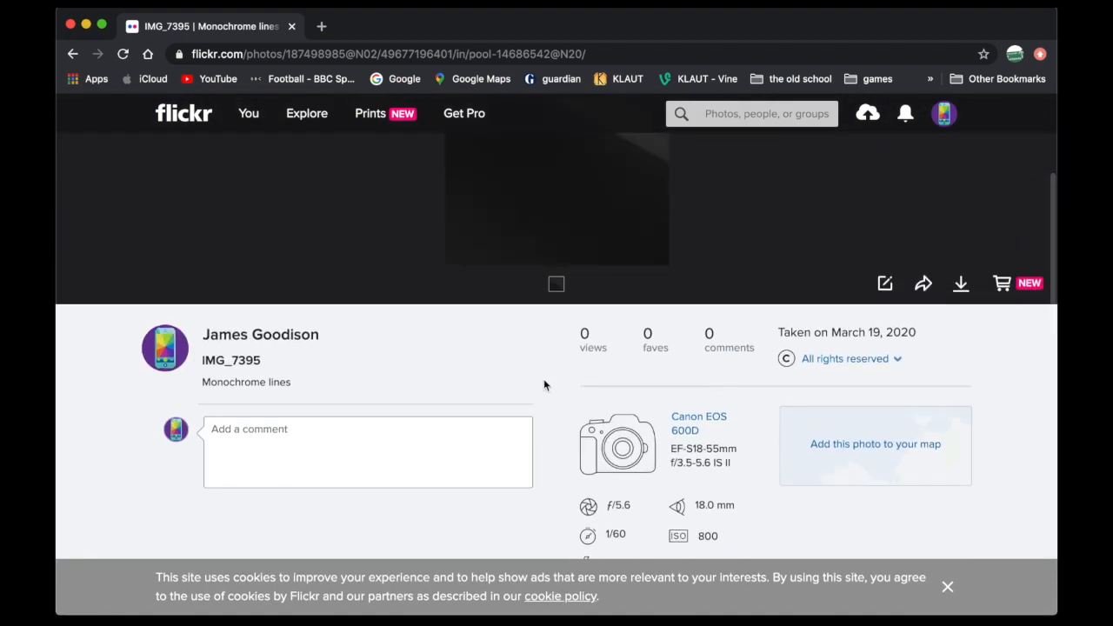
- Post the comment "Nice photo..." on IMG_7395, giving the photo its first comment
click(365, 444)
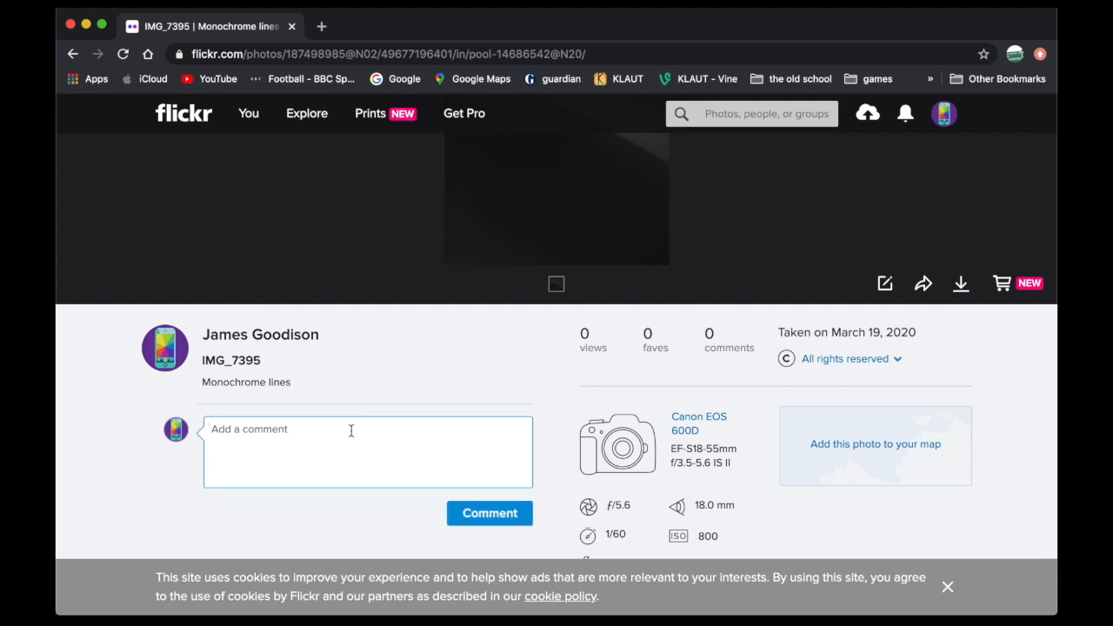
text(Nice)
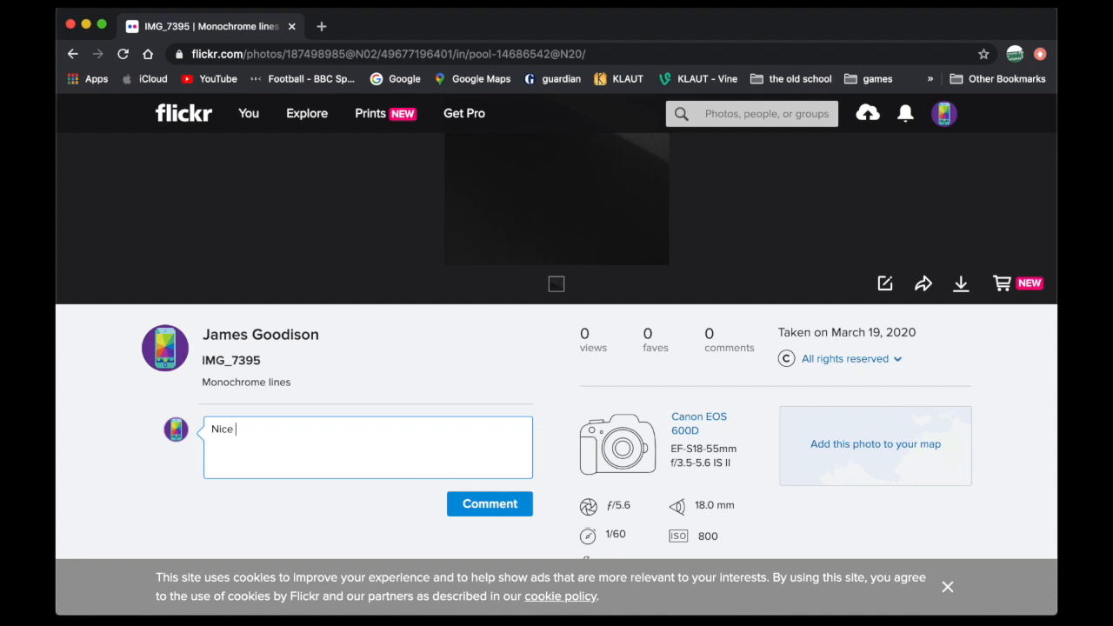
text(photo)
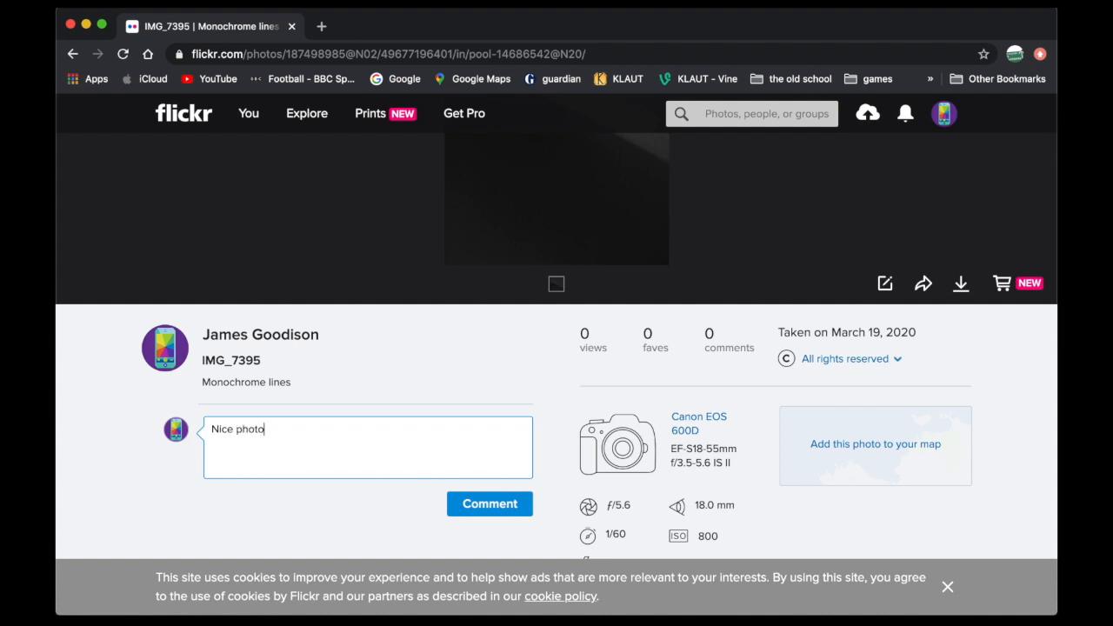
text(...)
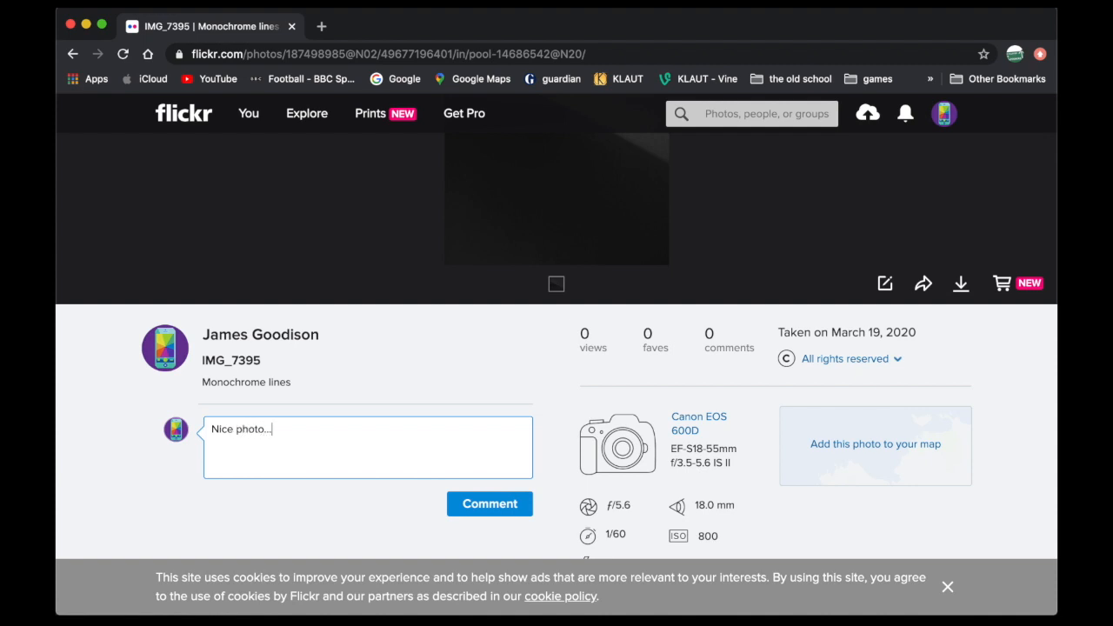
click(491, 504)
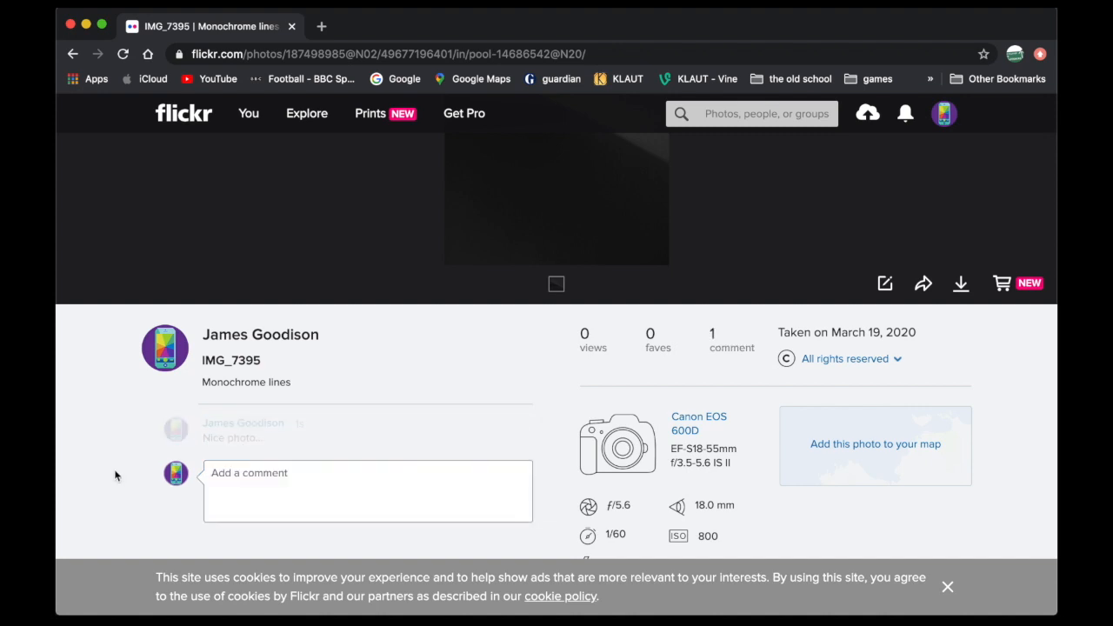